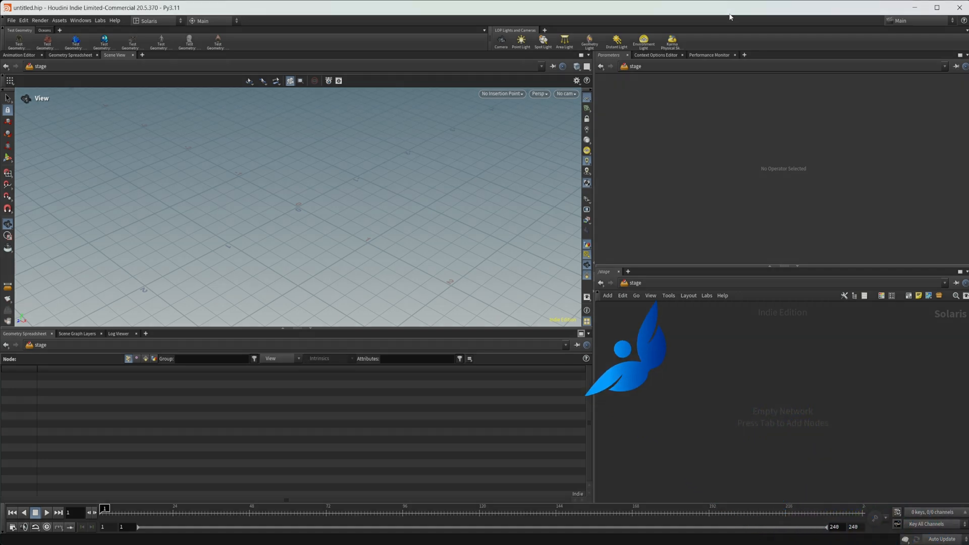
mouse_move(378, 175)
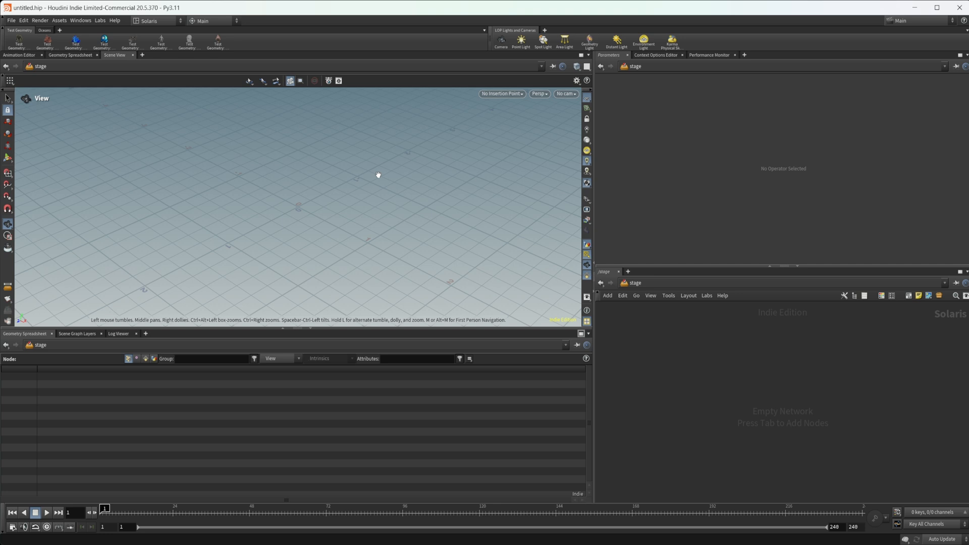
mouse_move(406, 195)
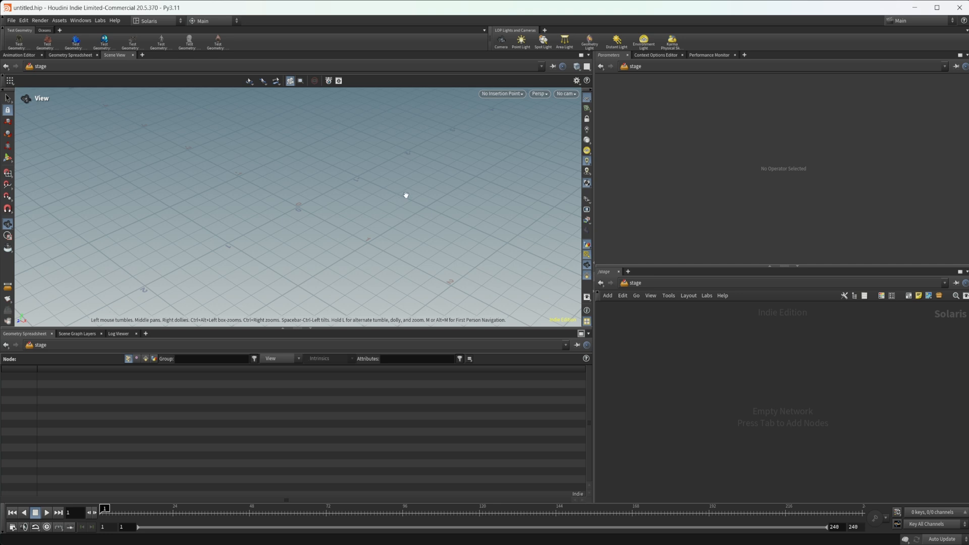
- Bring up the node menu inside the SOP Create network to search for a COP network
key("tab")
type("cop")
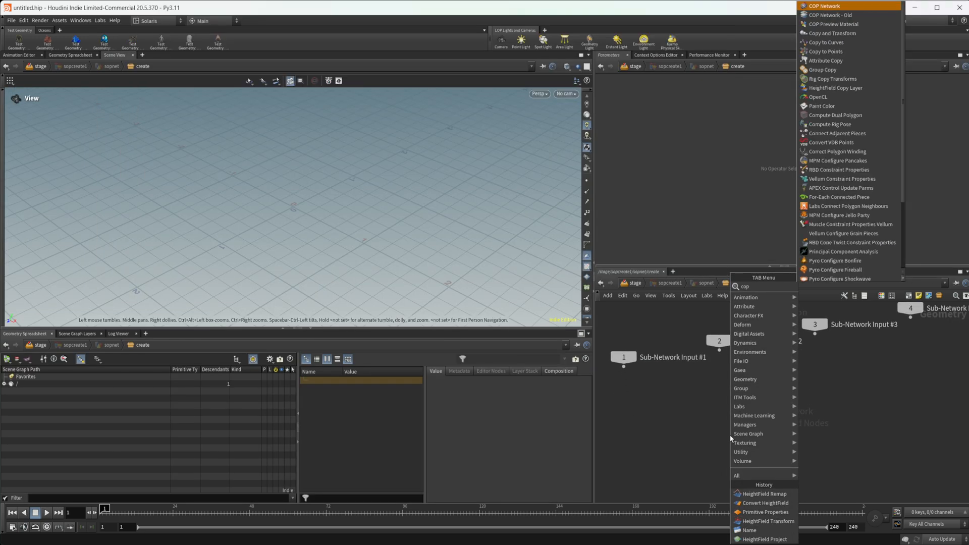
- Add a COP Network, dive into copnet1 and search 'sdf s' for SDF nodes
left_click(824, 6)
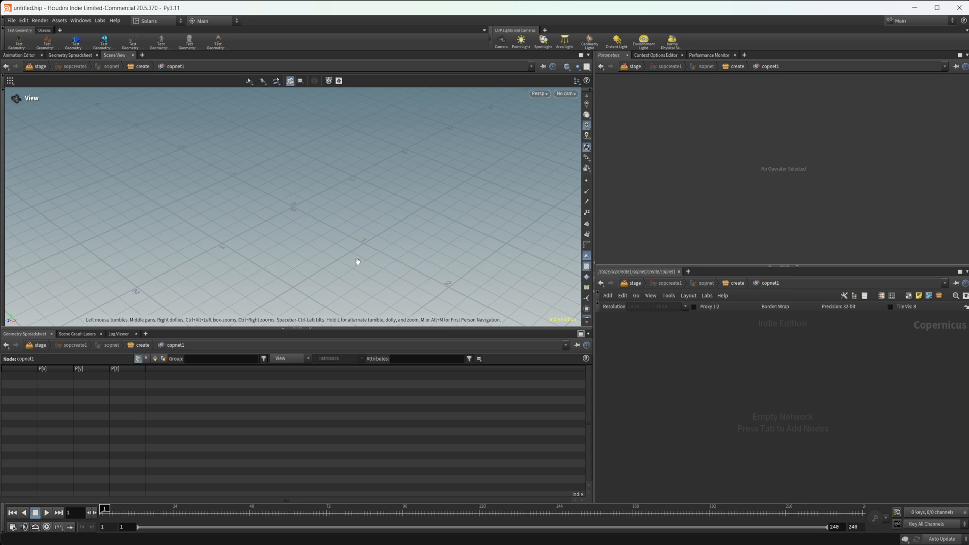
mouse_move(649, 423)
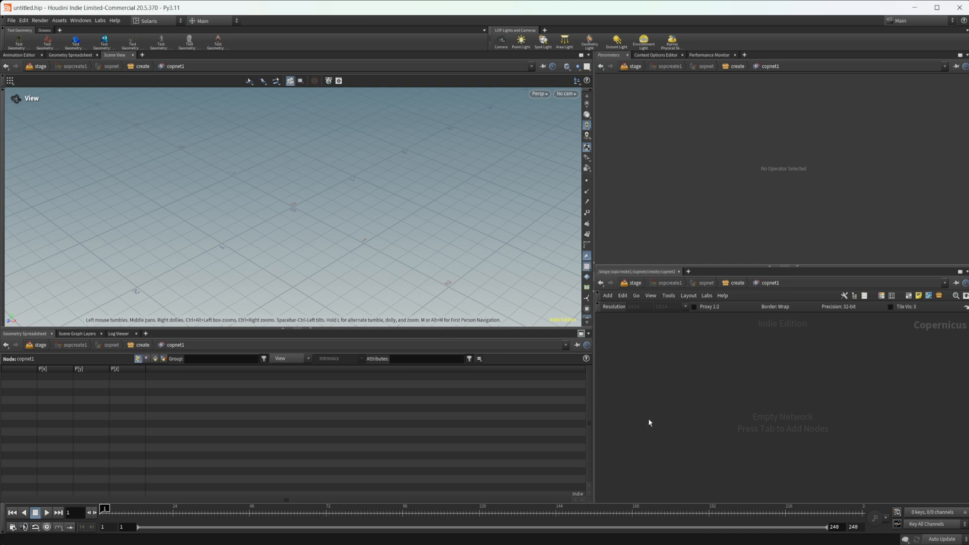
mouse_move(670, 432)
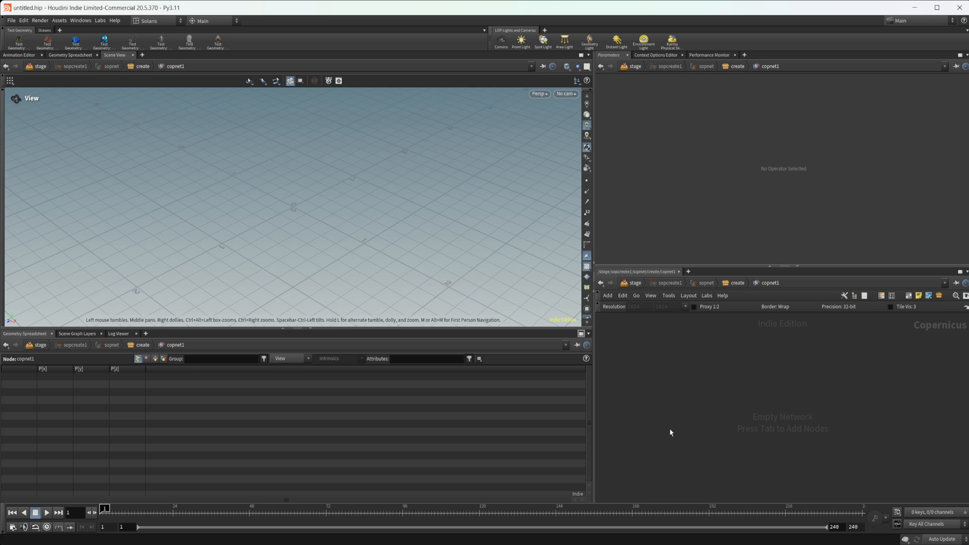
key("tab")
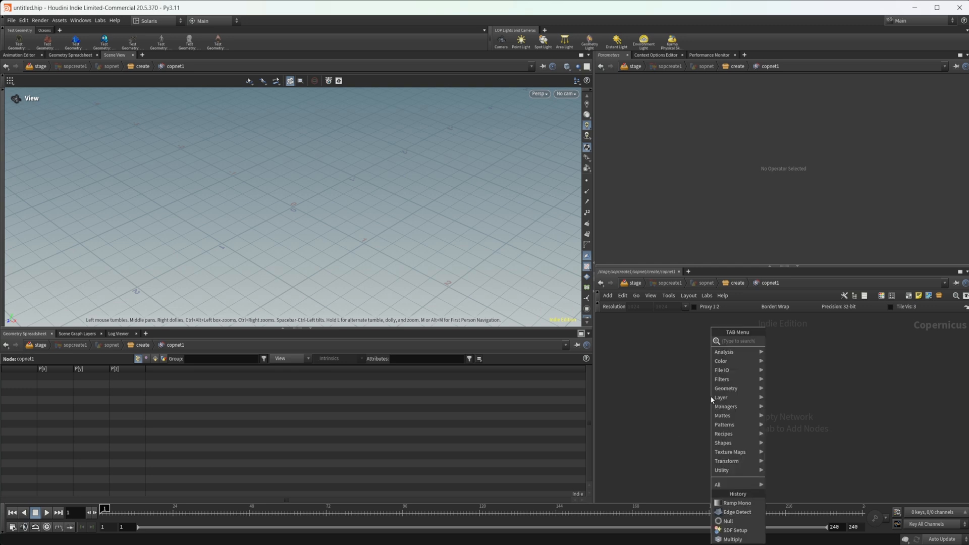
type("sdf s")
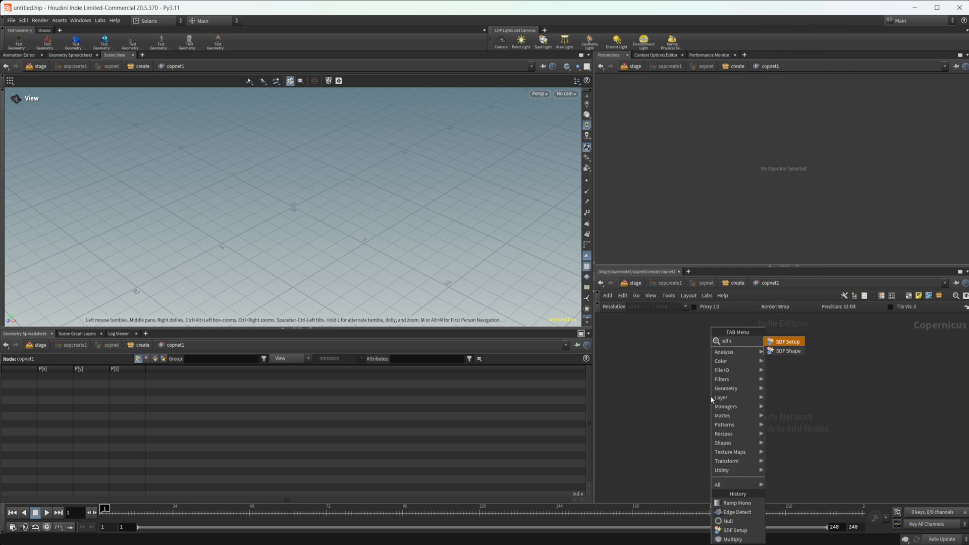
- Add an SDF Setup with Shape Class Compound and a chosen shape, ending in a null named OUT_Shape
left_click(786, 341)
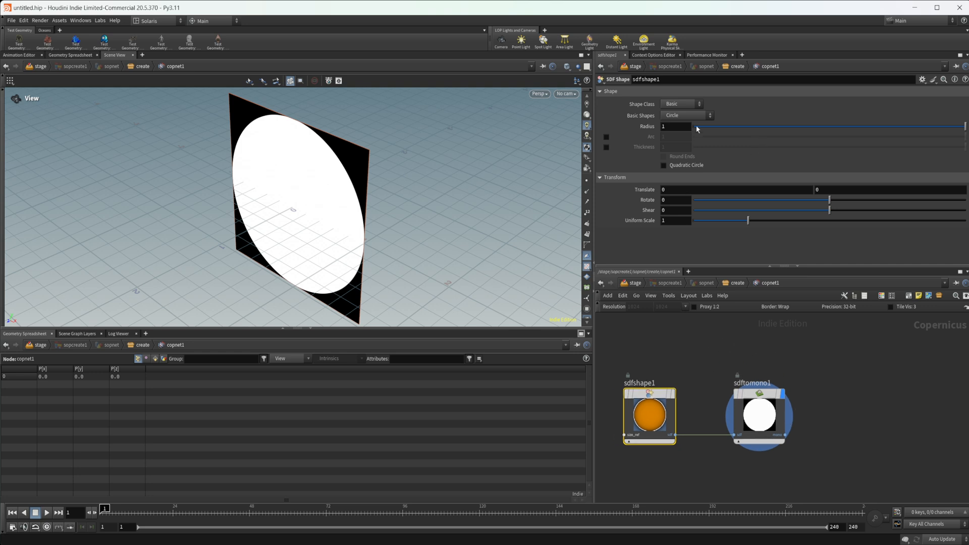
mouse_move(708, 434)
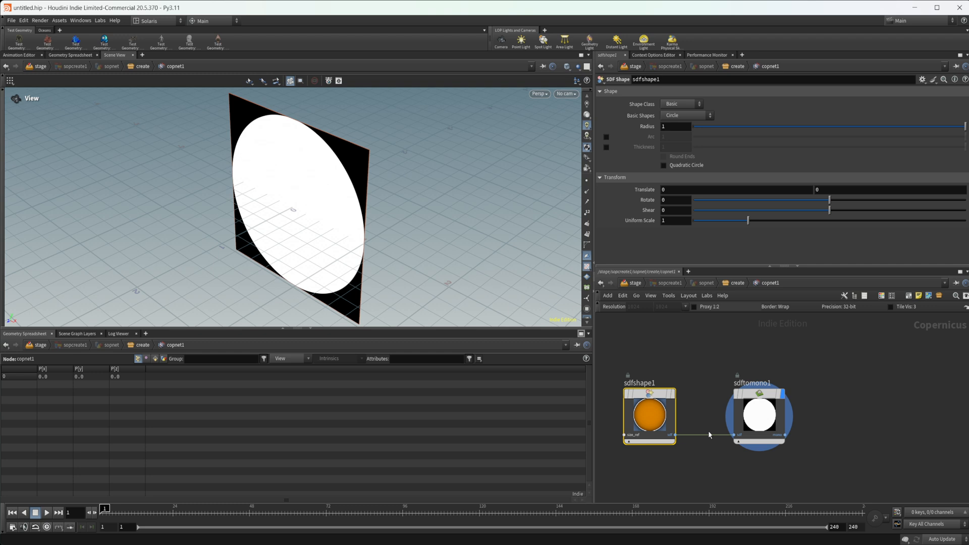
left_click(681, 103)
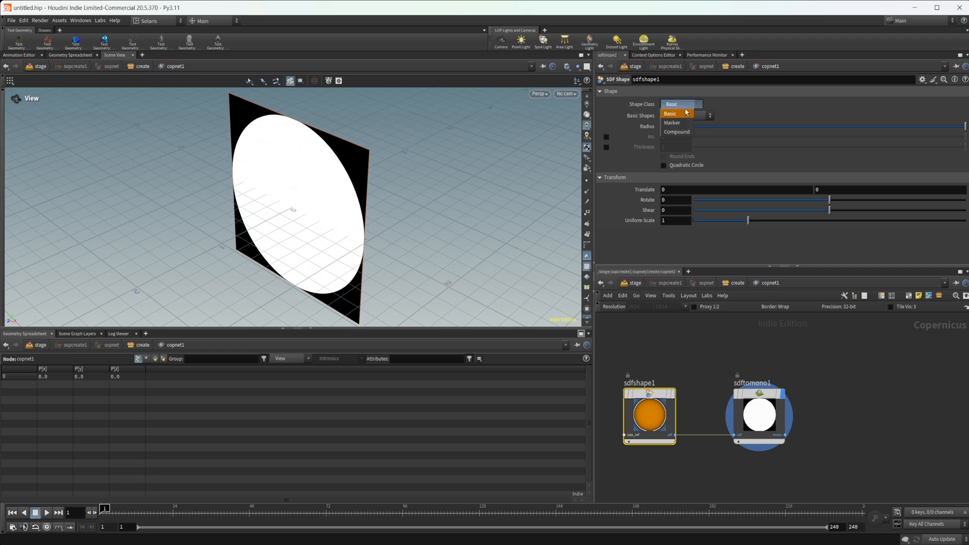
left_click(677, 131)
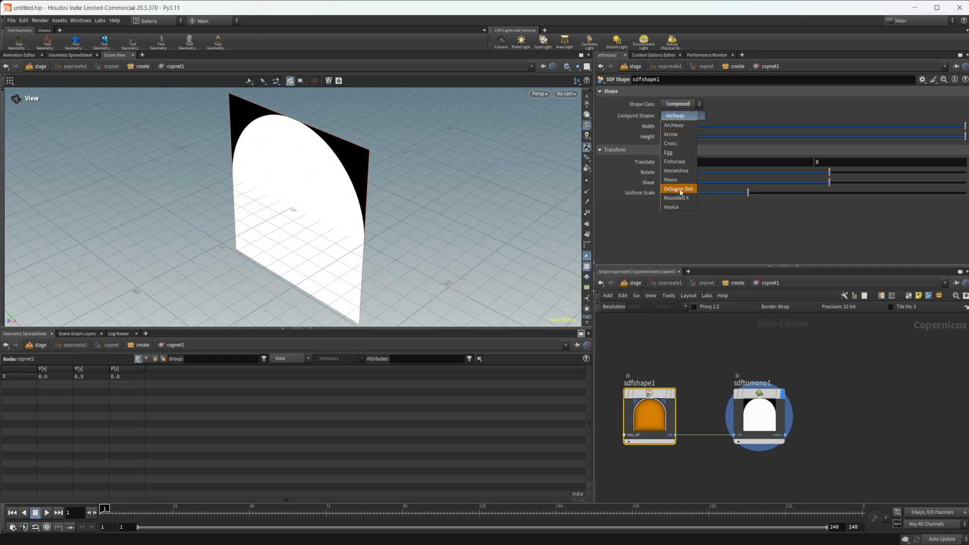
left_click(674, 161)
type("Out")
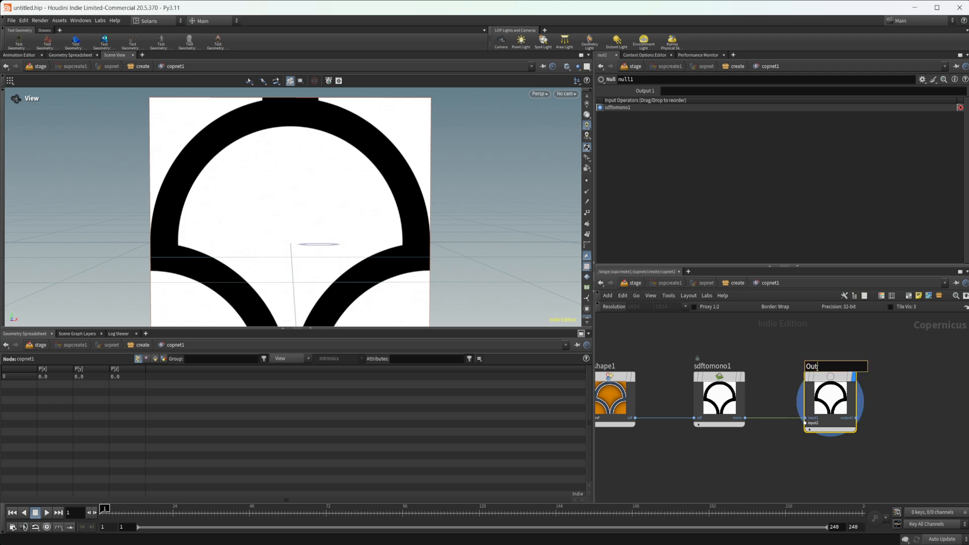
type("OUT_Shap")
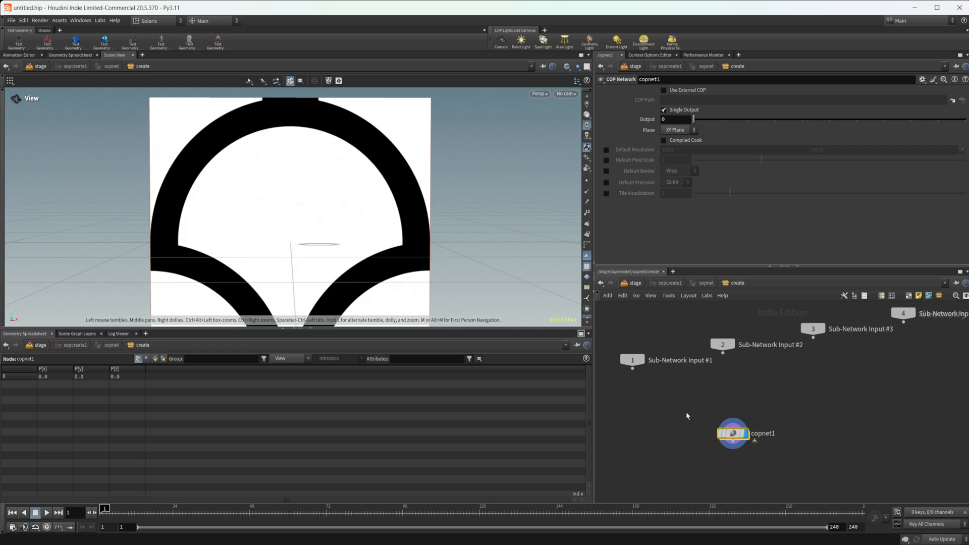
- Add a Trace node sourcing the COP image OUT_Shape from copnet1
key("tab")
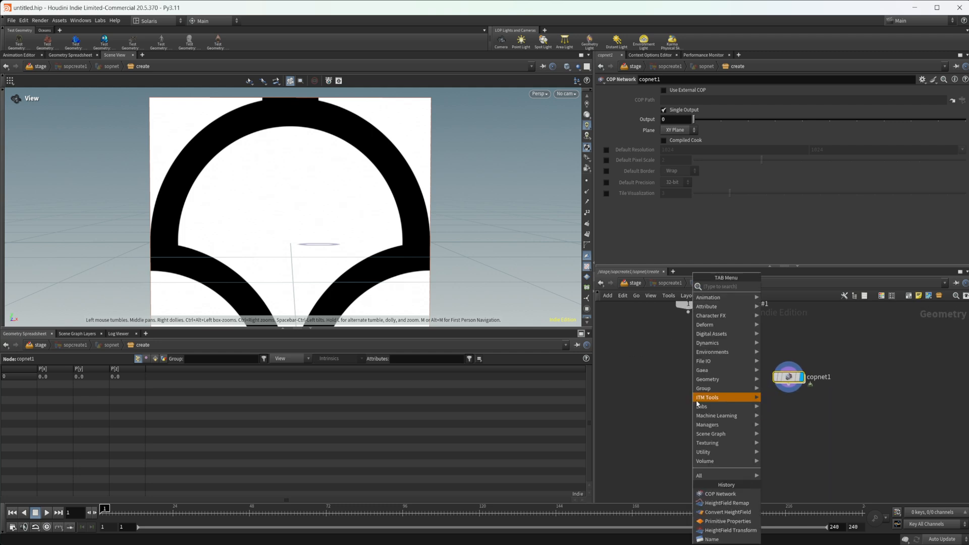
left_click(717, 401)
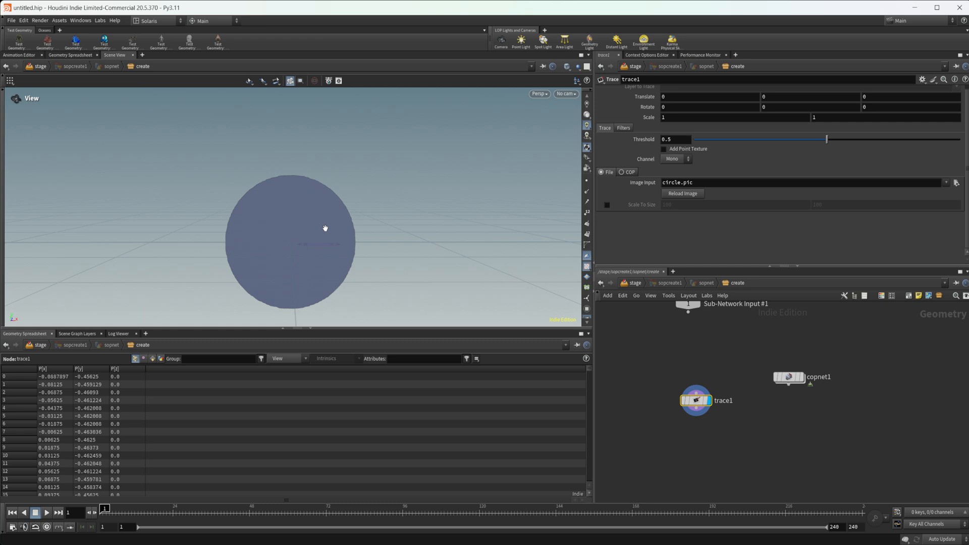
mouse_move(376, 274)
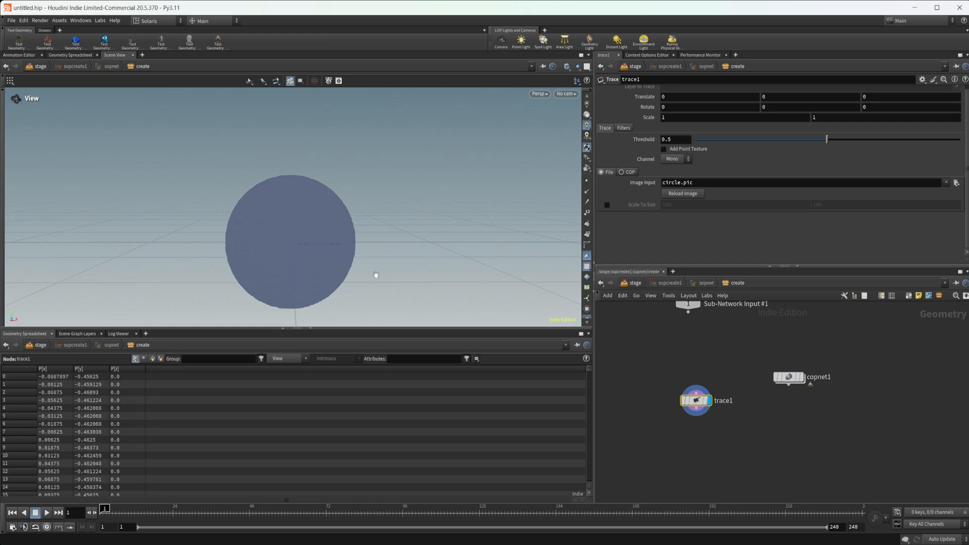
left_click(621, 172)
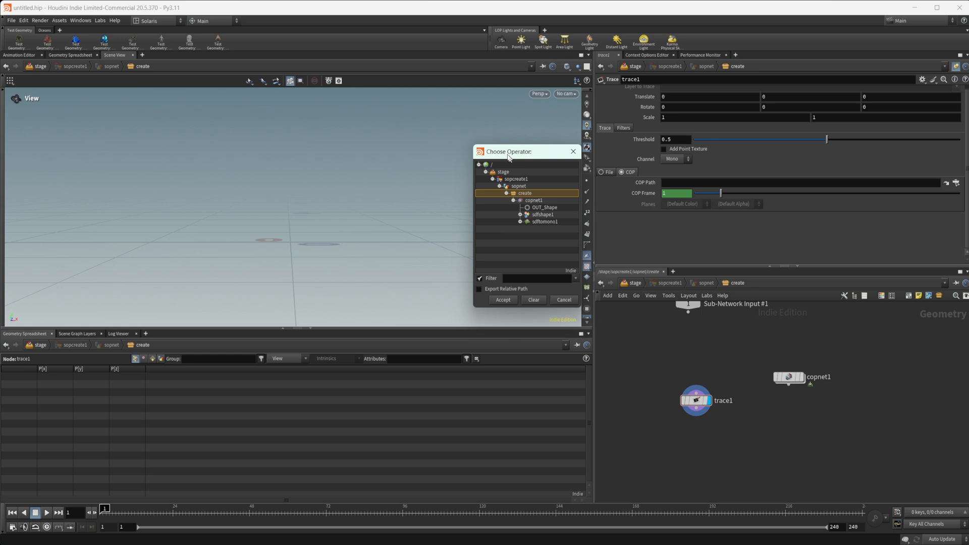
left_click(545, 204)
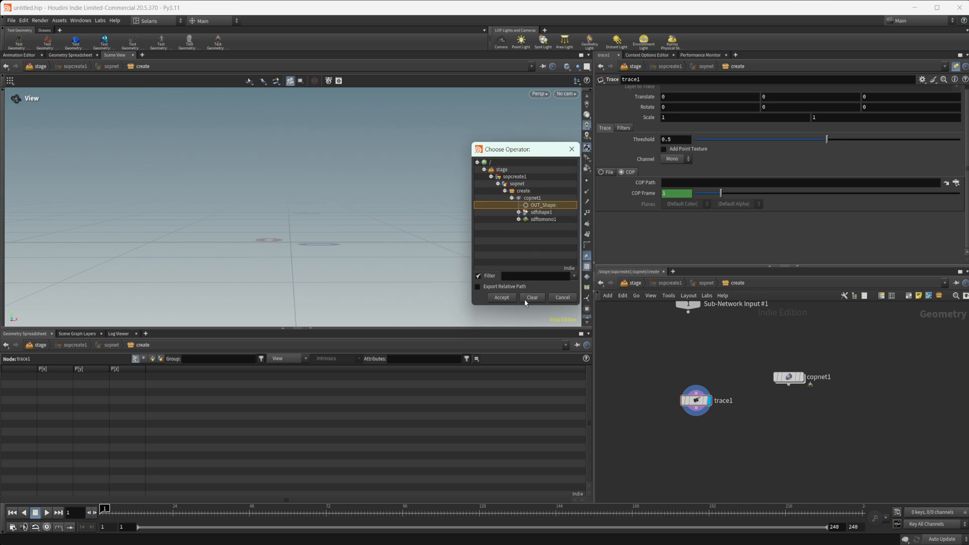
left_click(501, 297)
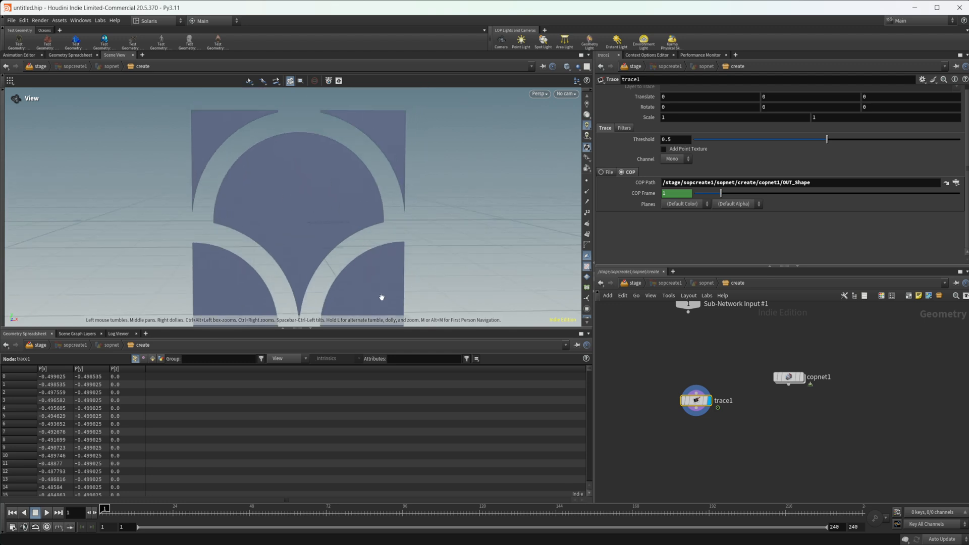
mouse_move(534, 354)
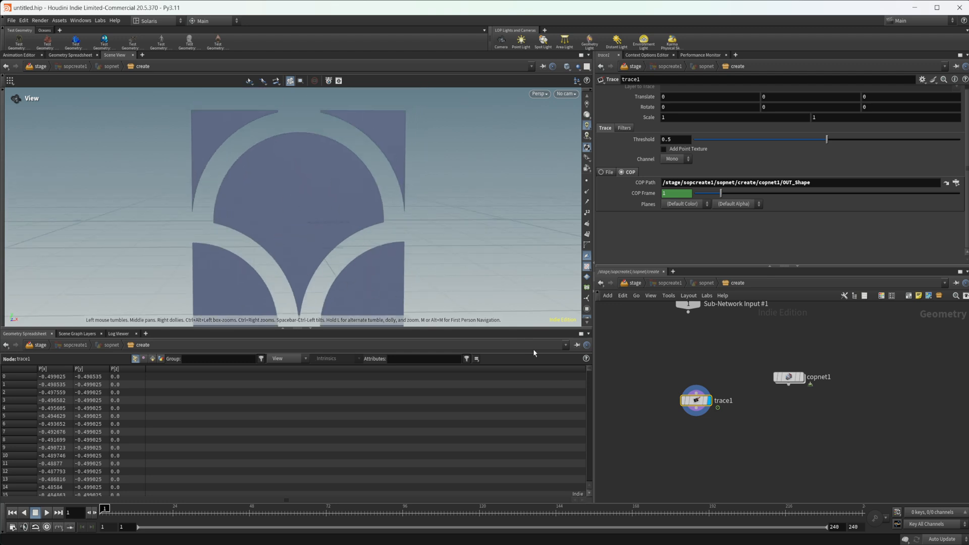
- Dolly in on the traced archway outline in the viewport
left_click_drag(696, 401, 701, 377)
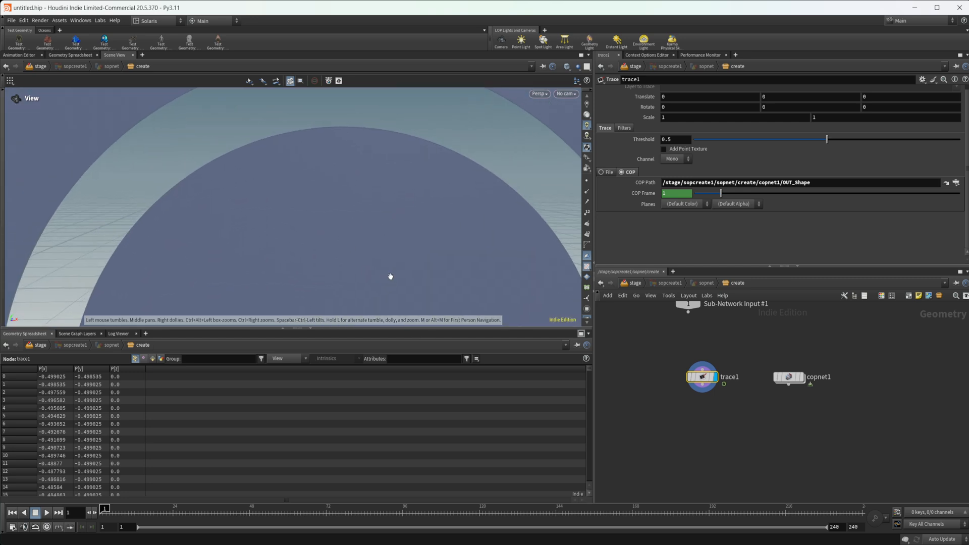
mouse_move(642, 159)
type("edge")
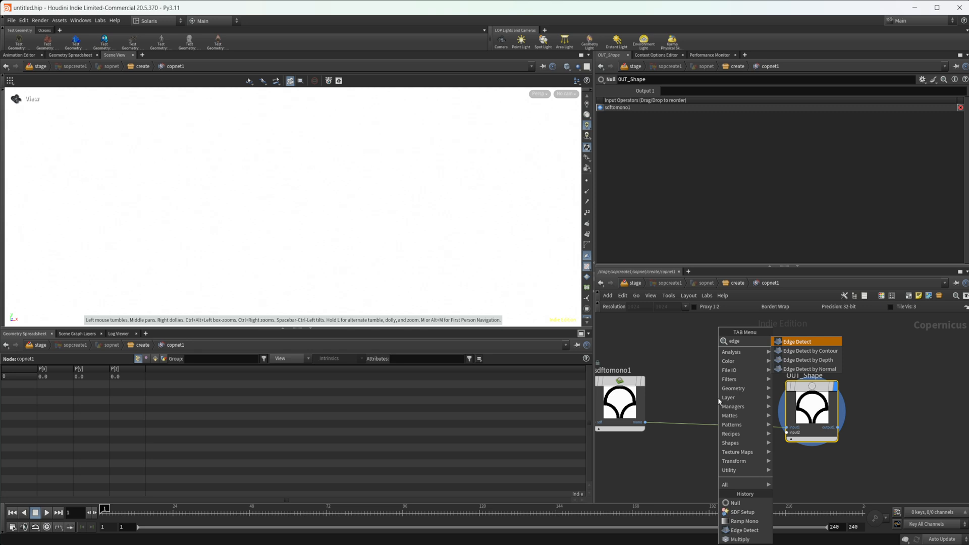
left_click(797, 341)
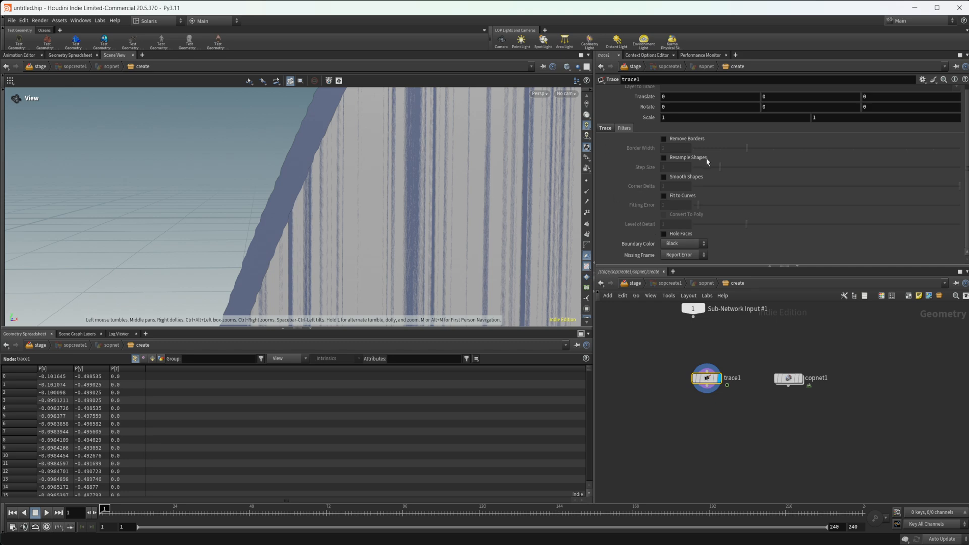
- Enable Resample Shapes on trace1, try different Step Size values, then disable resampling again
left_click(664, 157)
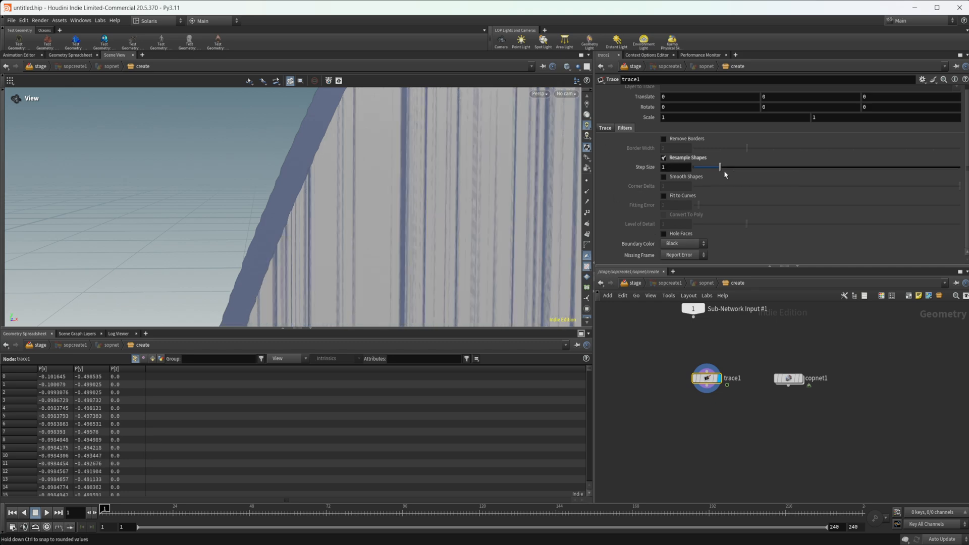
left_click_drag(719, 166, 699, 167)
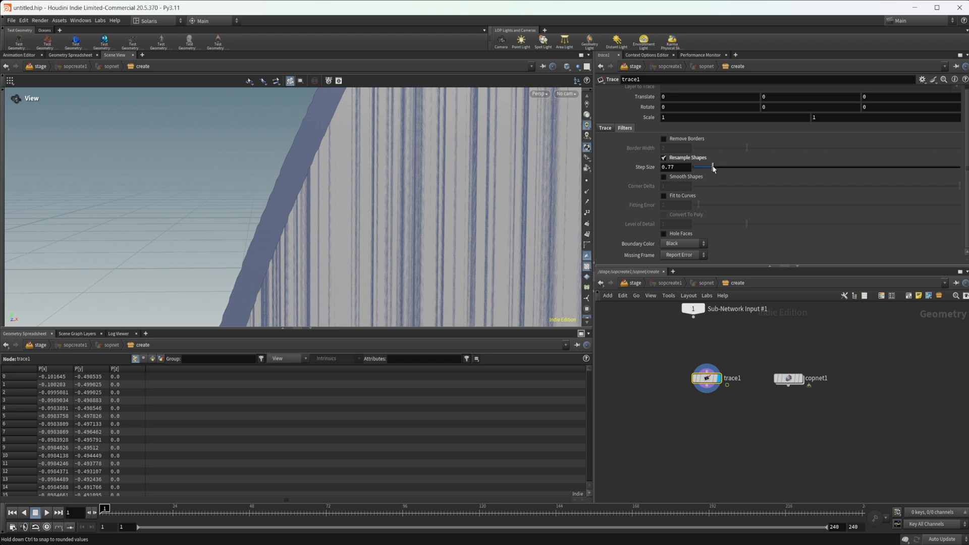
left_click_drag(713, 166, 755, 167)
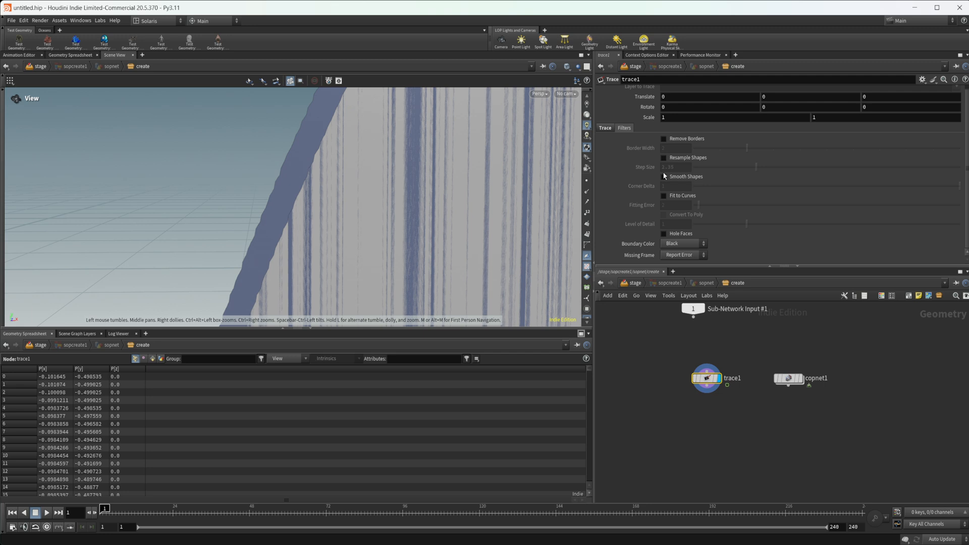
left_click(664, 158)
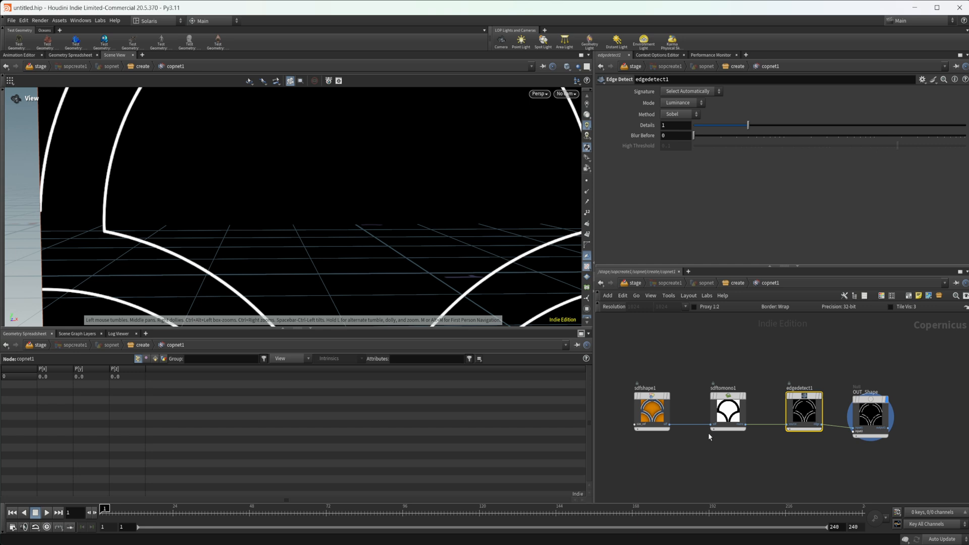
- Add a Fractal Noise node, adjust element size and roughness, and push Contrast to 1
key("tab")
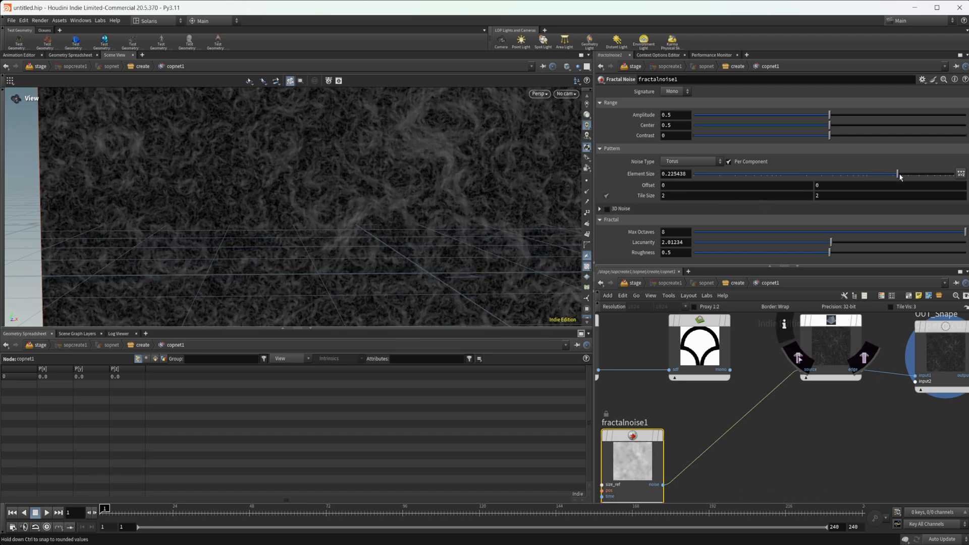
left_click_drag(896, 173, 915, 174)
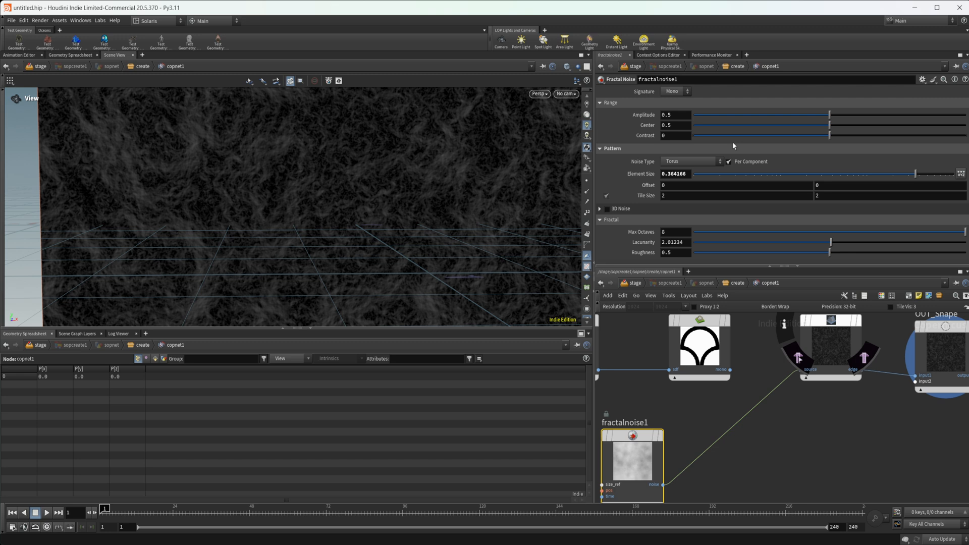
left_click_drag(830, 252, 731, 253)
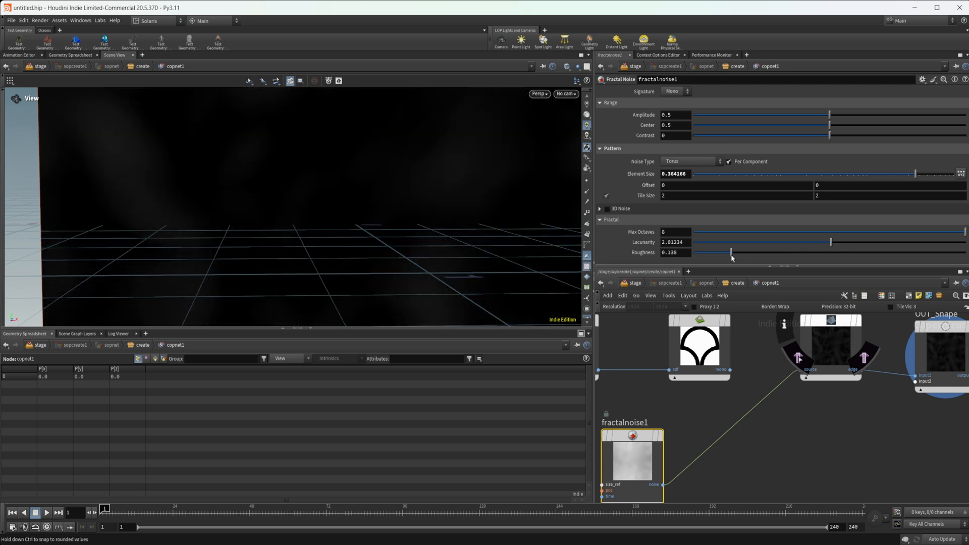
left_click_drag(732, 252, 726, 252)
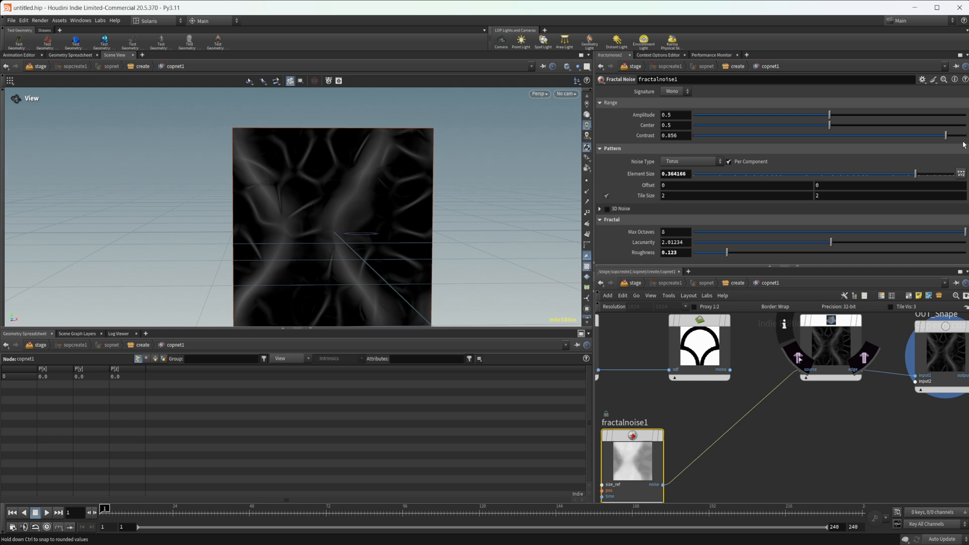
left_click_drag(945, 135, 964, 136)
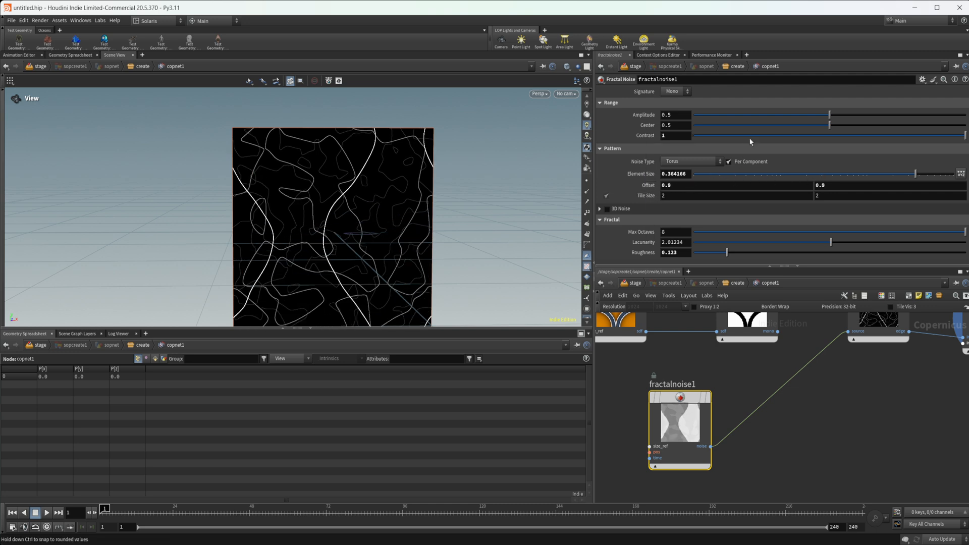
- Lower the noise Amplitude and Roughness so the contours become thin white lines
left_click_drag(830, 125, 896, 125)
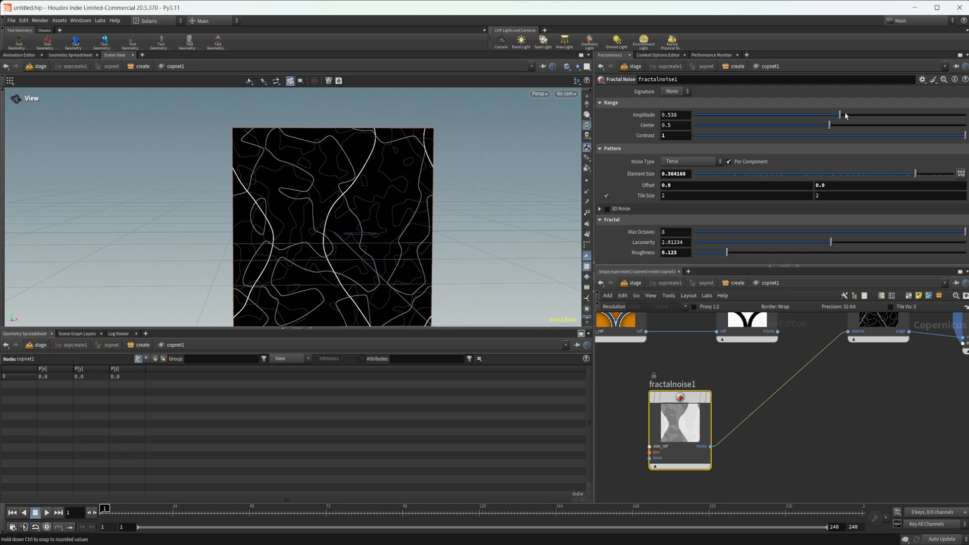
left_click_drag(838, 115, 701, 115)
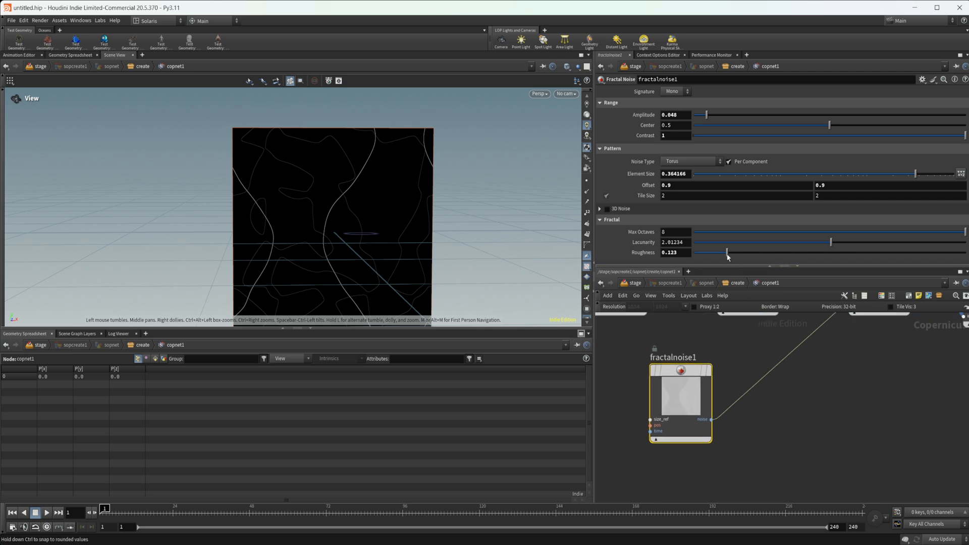
left_click_drag(726, 253, 699, 252)
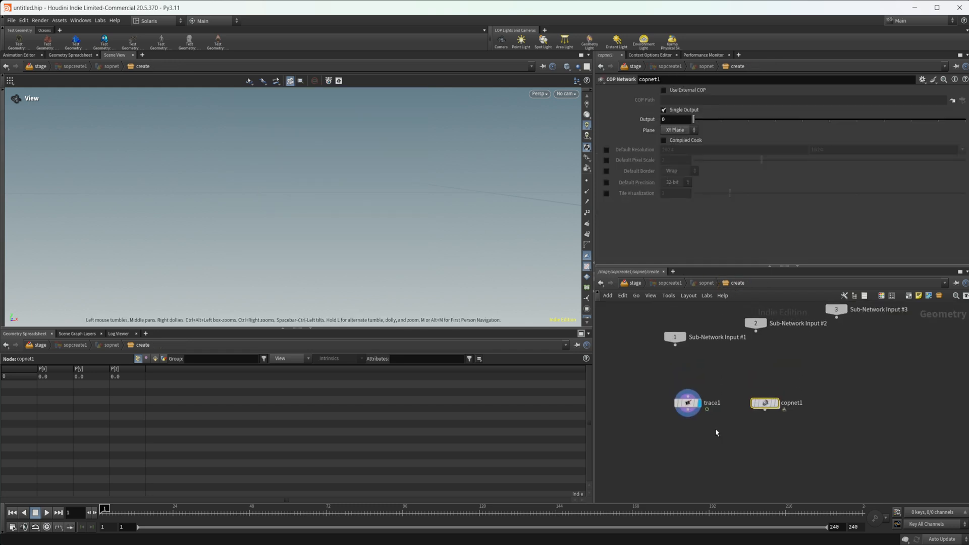
- Check trace1's parameters, then dive back into copnet1 to reach fractalnoise1
left_click(687, 403)
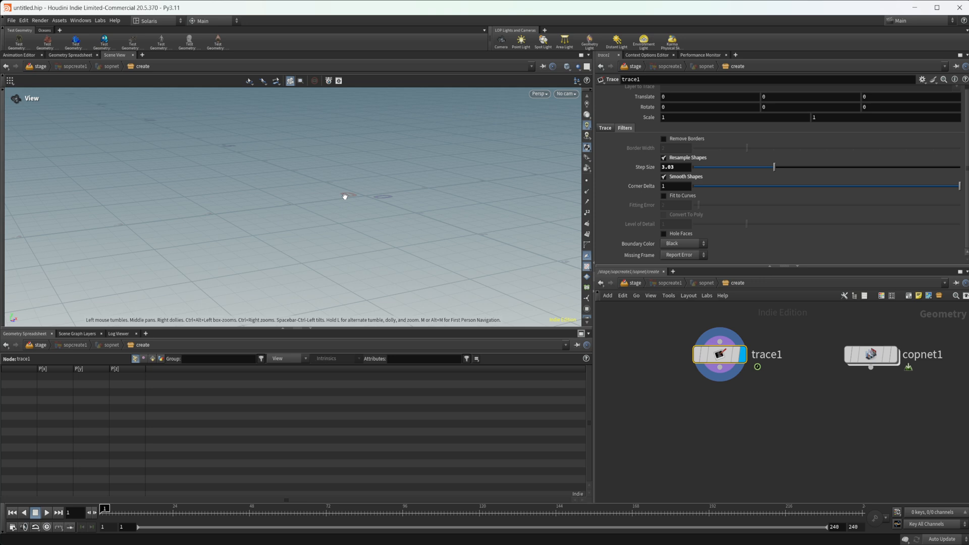
left_click(664, 157)
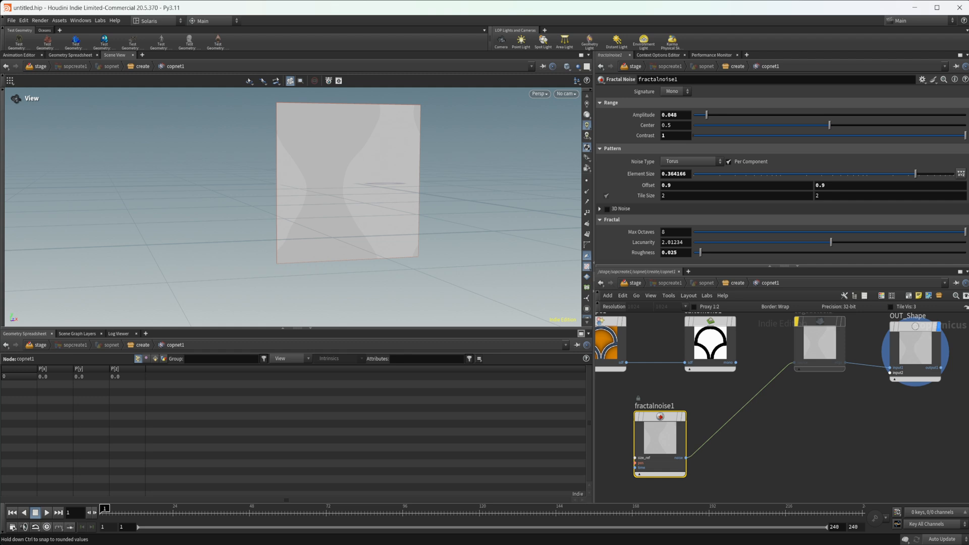
- Raise fractalnoise1 Amplitude to about 0.987 and shrink Element Size to about 0.247
left_click_drag(702, 114, 874, 114)
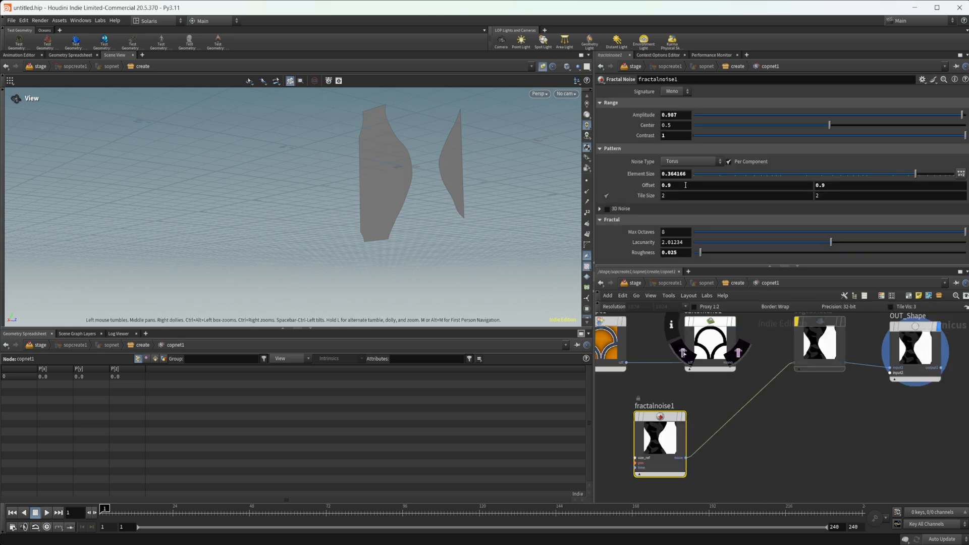
left_click_drag(915, 173, 901, 173)
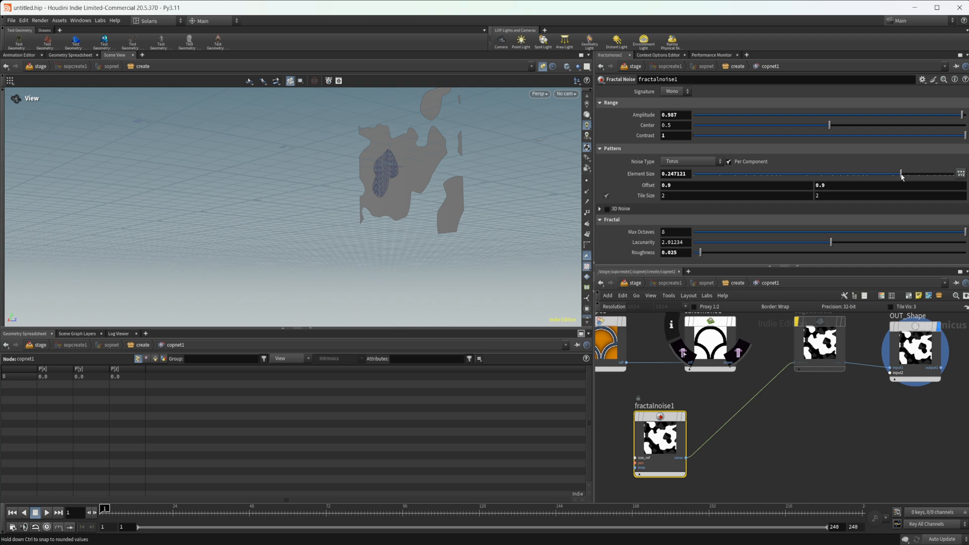
left_click_drag(899, 173, 892, 174)
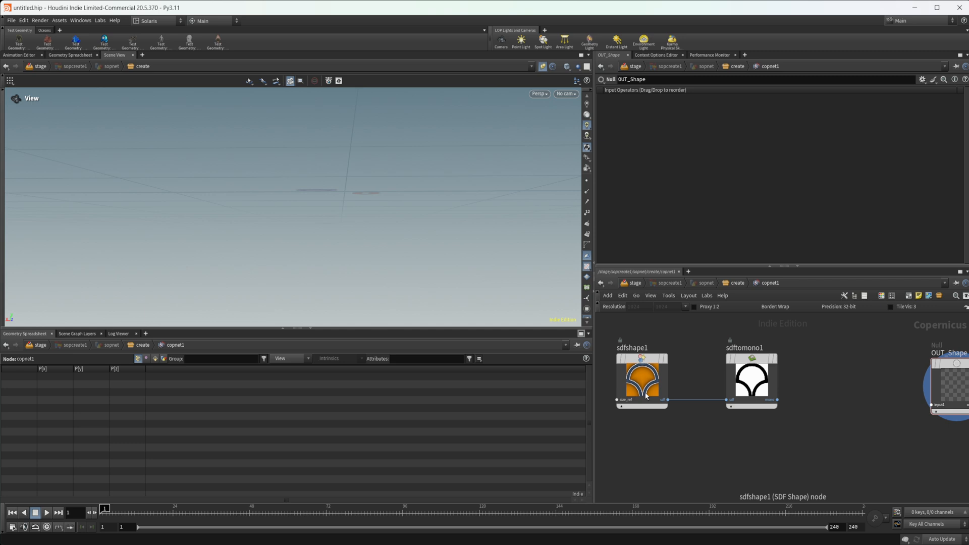
- Duplicate the sdfshape/sdftomono pair and add a Subtract Blend node combining them
left_click(641, 379)
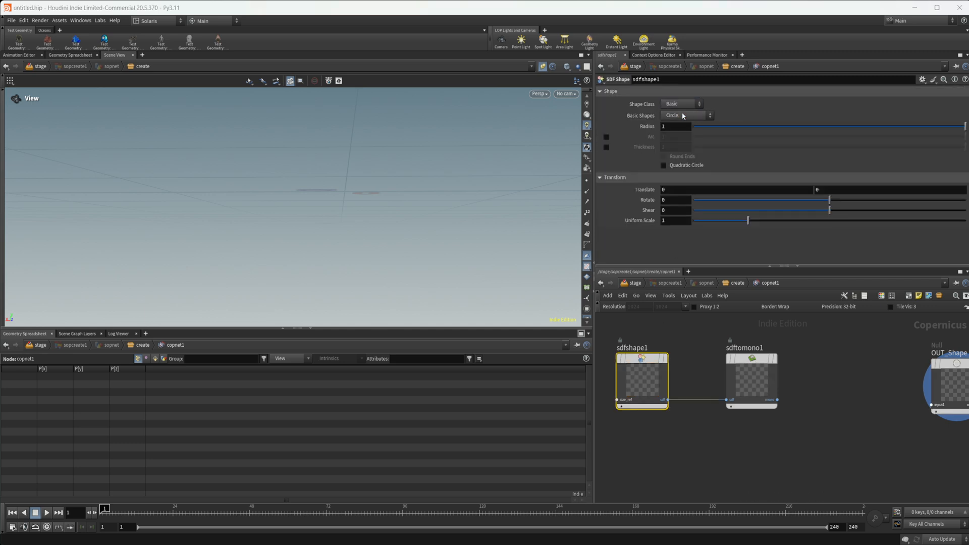
left_click_drag(778, 400, 925, 402)
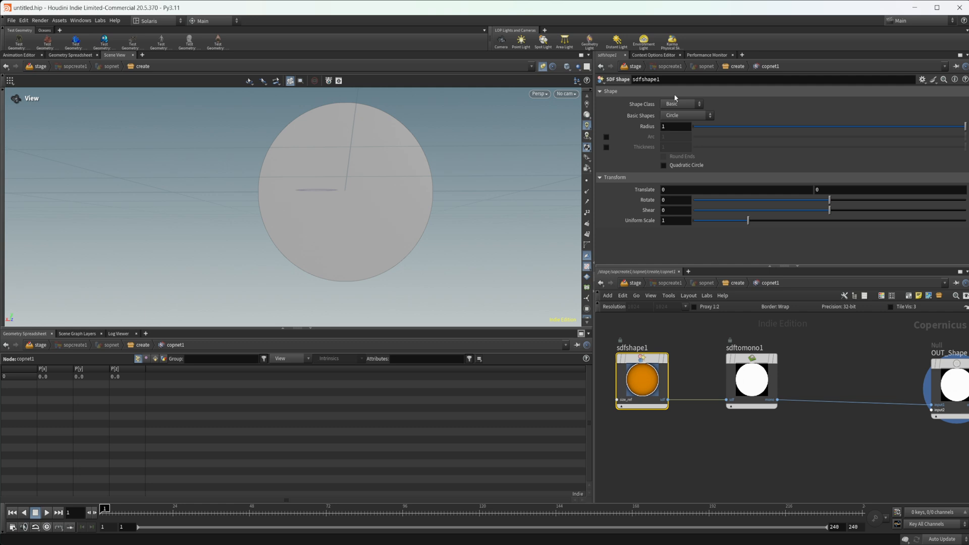
left_click(681, 104)
type("subt")
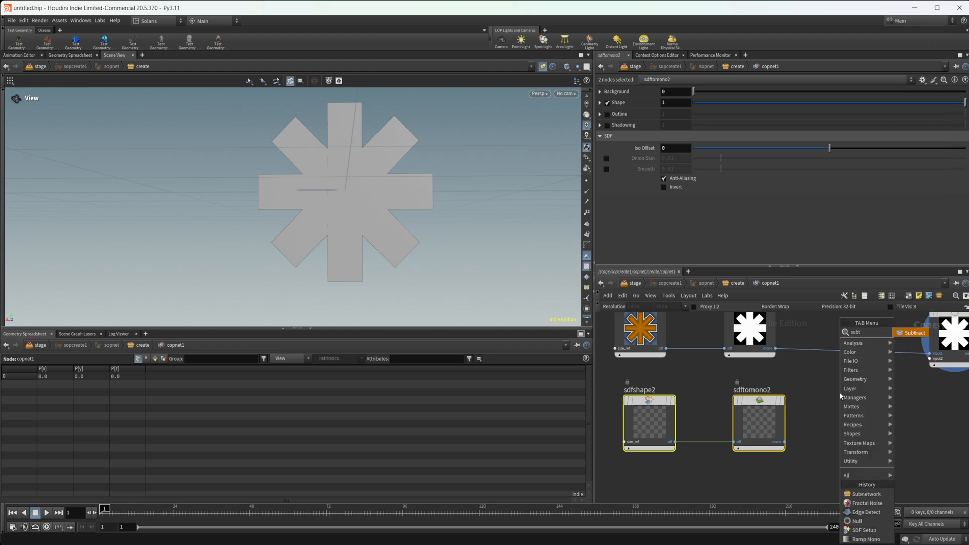
left_click(912, 333)
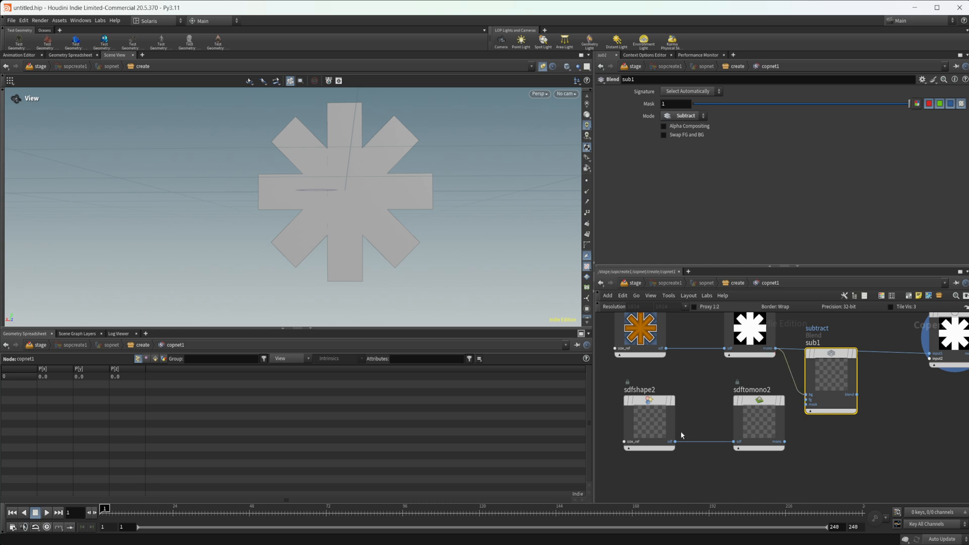
mouse_move(624, 427)
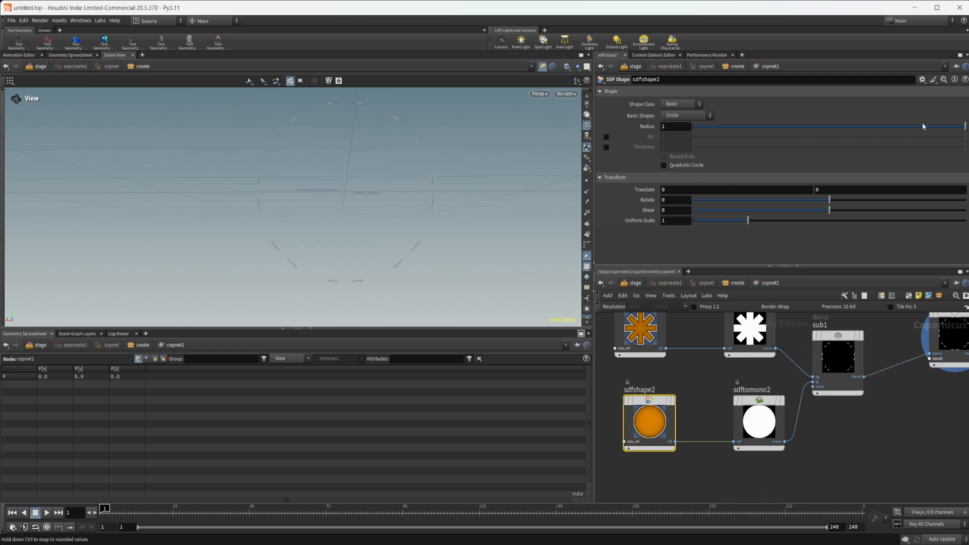
- Tune sdfshape2's Radius, then try Rectangle and Marker shape classes for the subtracted shape
left_click_drag(964, 126, 830, 126)
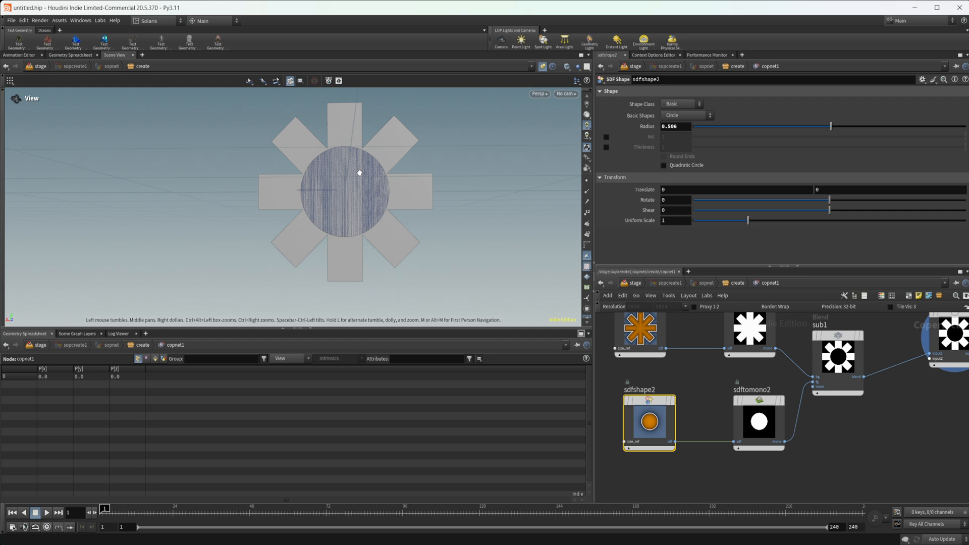
left_click_drag(831, 127, 859, 126)
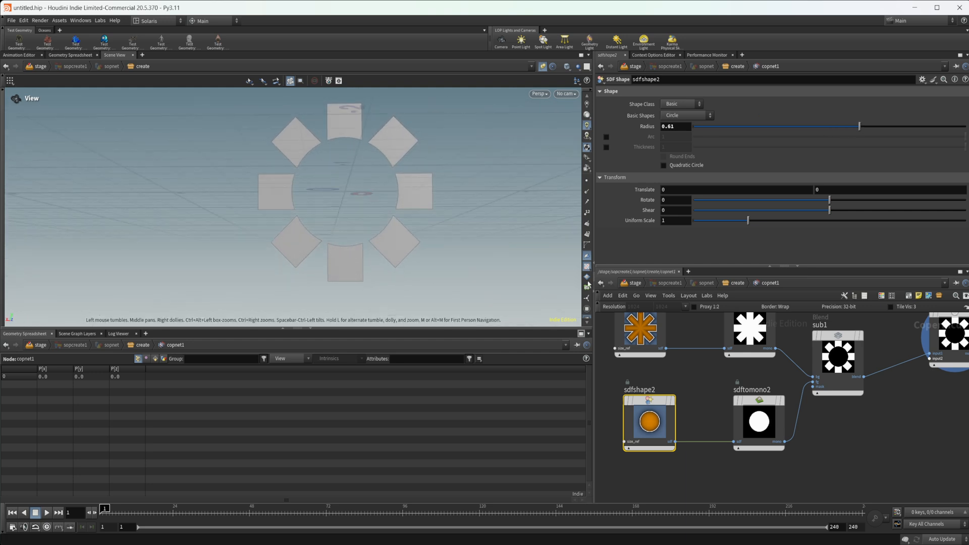
left_click(682, 104)
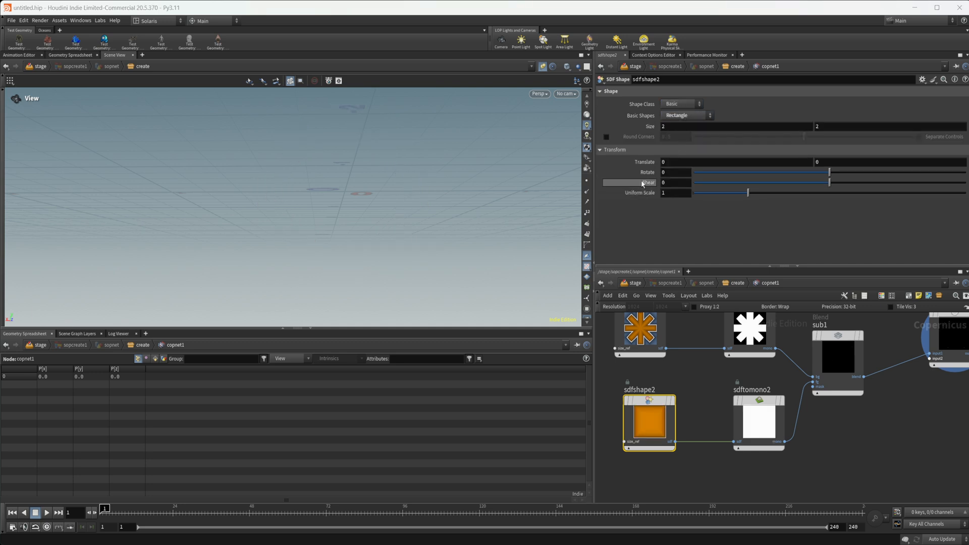
left_click(679, 103)
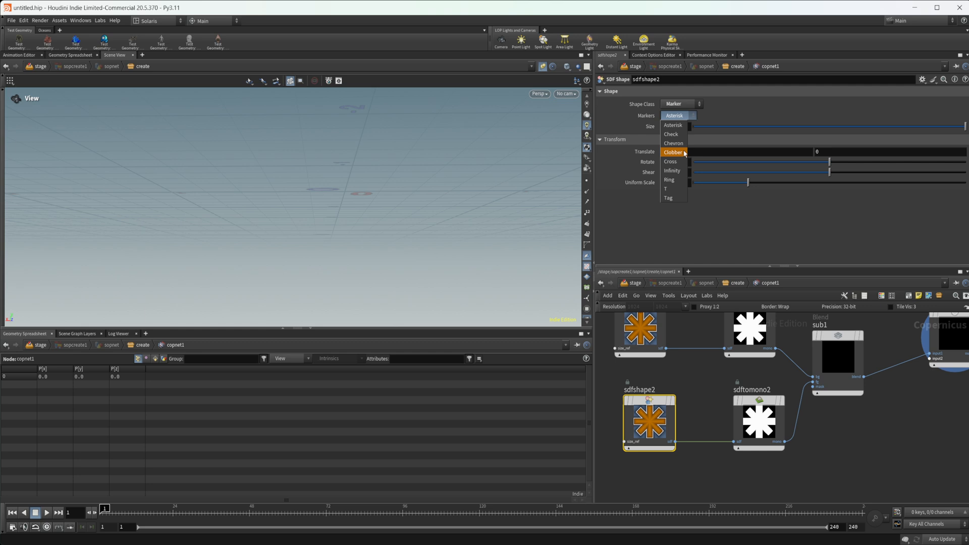
left_click(673, 152)
type("poly e")
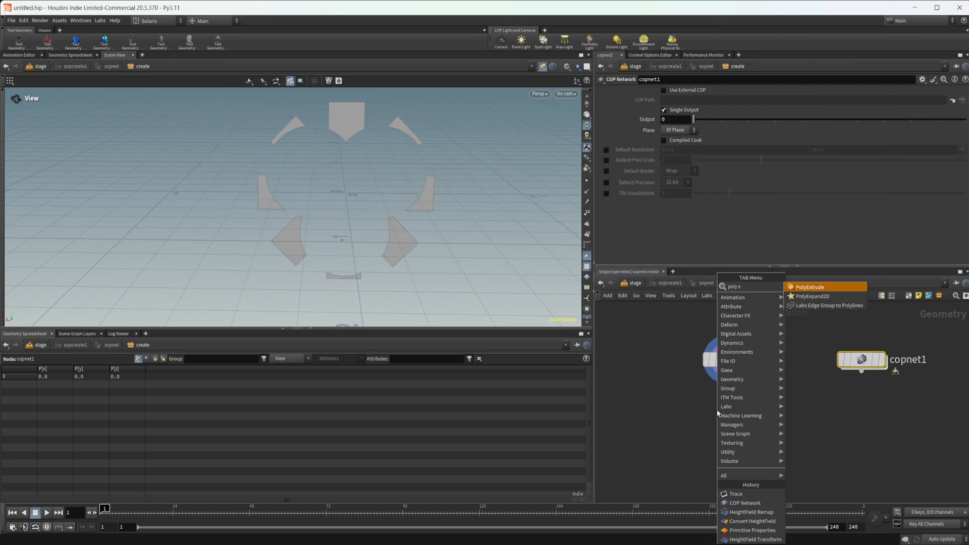
- Extrude the traced fragments with a PolyExtrude set to a depth of 0.085
left_click(811, 287)
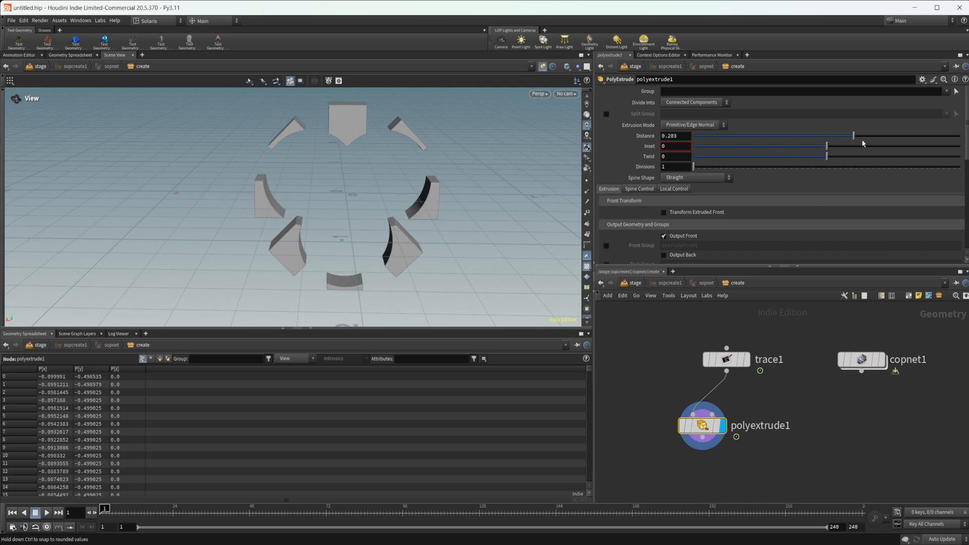
left_click_drag(854, 136, 864, 135)
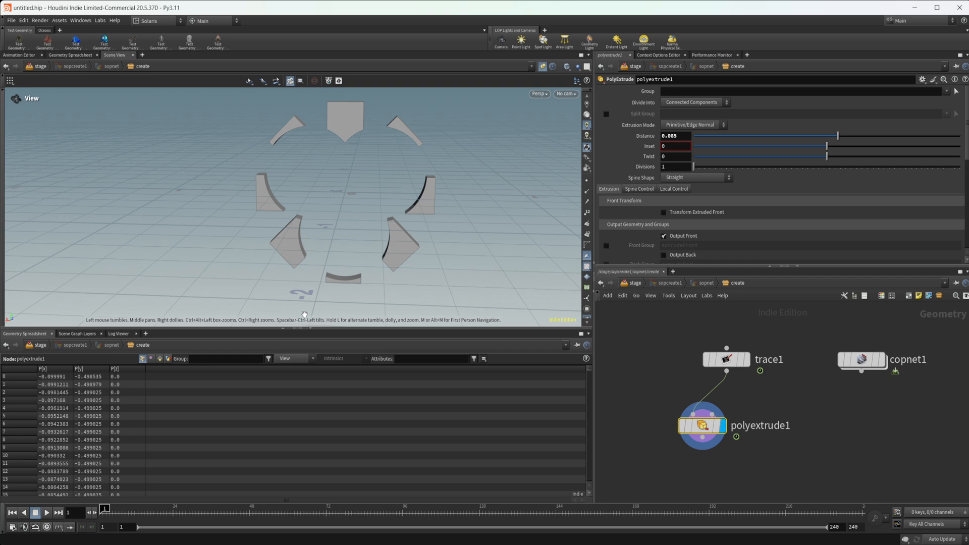
mouse_move(604, 373)
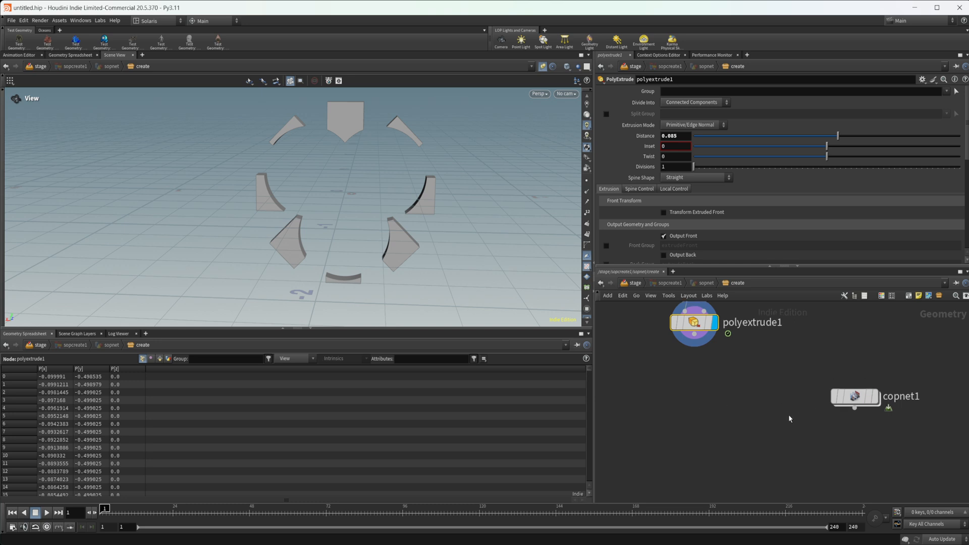
mouse_move(402, 245)
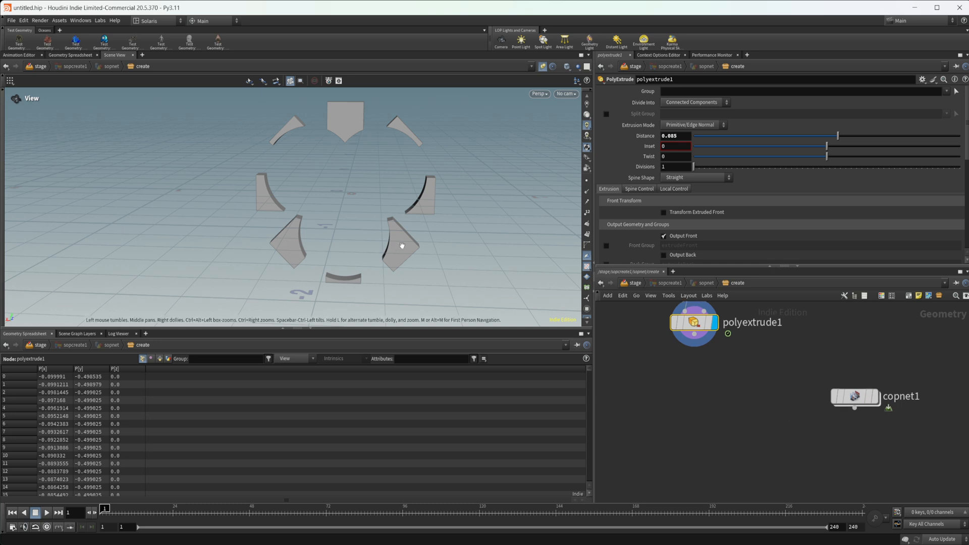
key("tab")
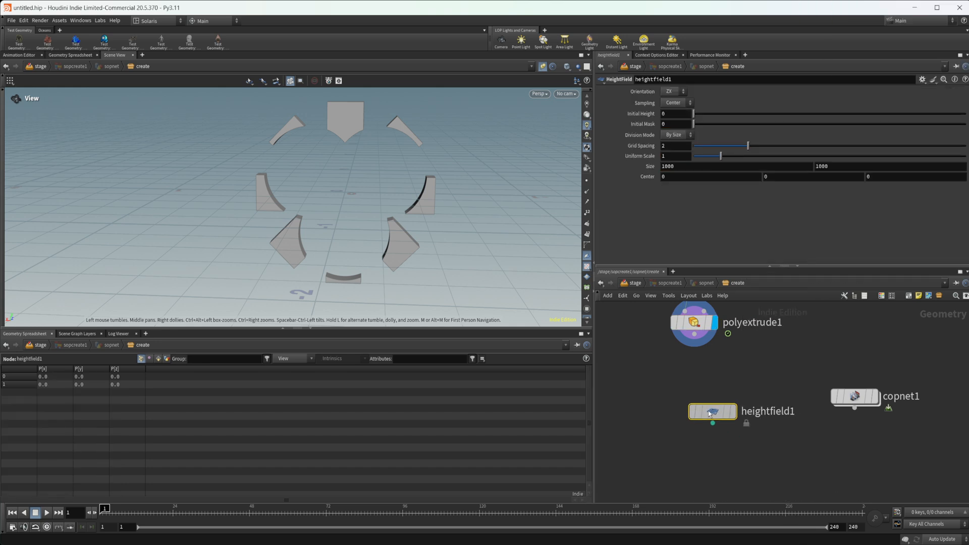
- Add a HeightField Project node and inspect copnet1's geometry info
key("tab")
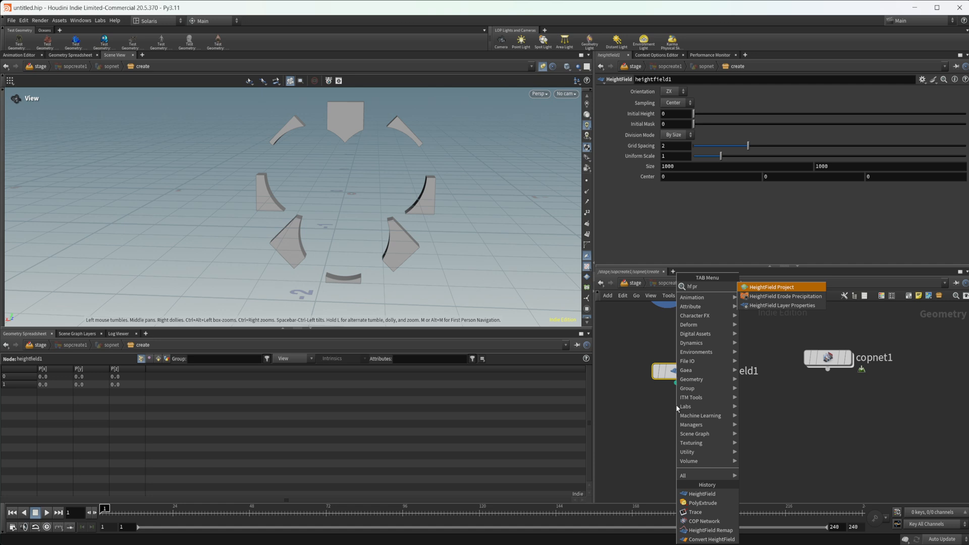
left_click(772, 287)
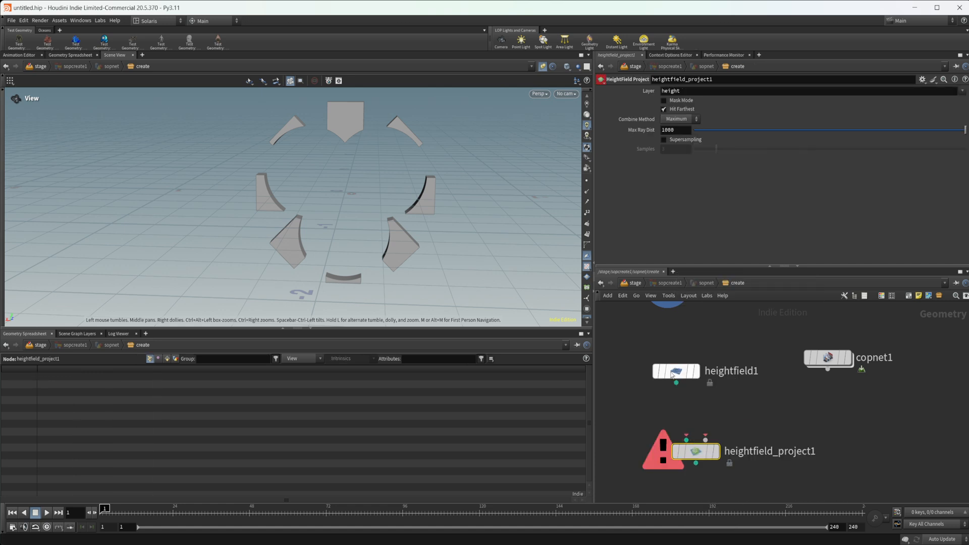
left_click(828, 357)
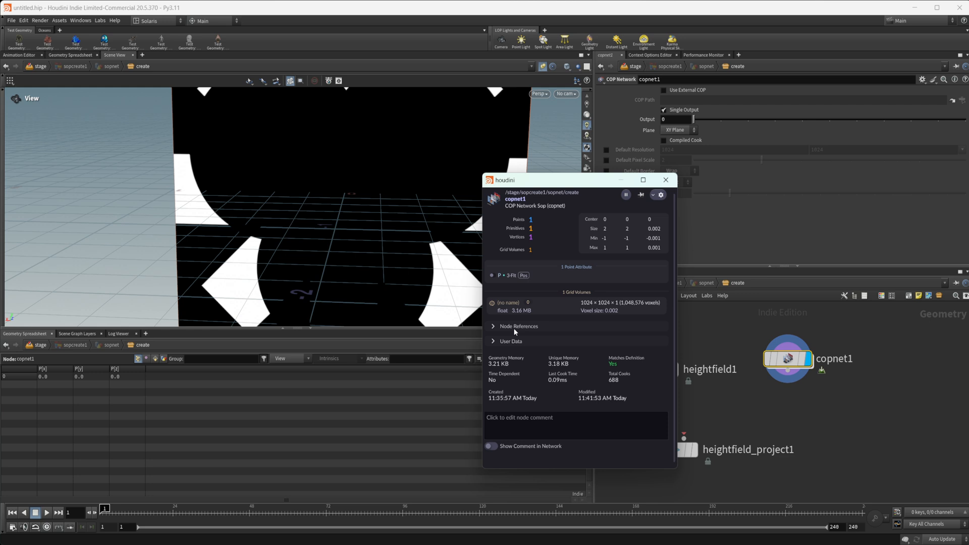
mouse_move(525, 330)
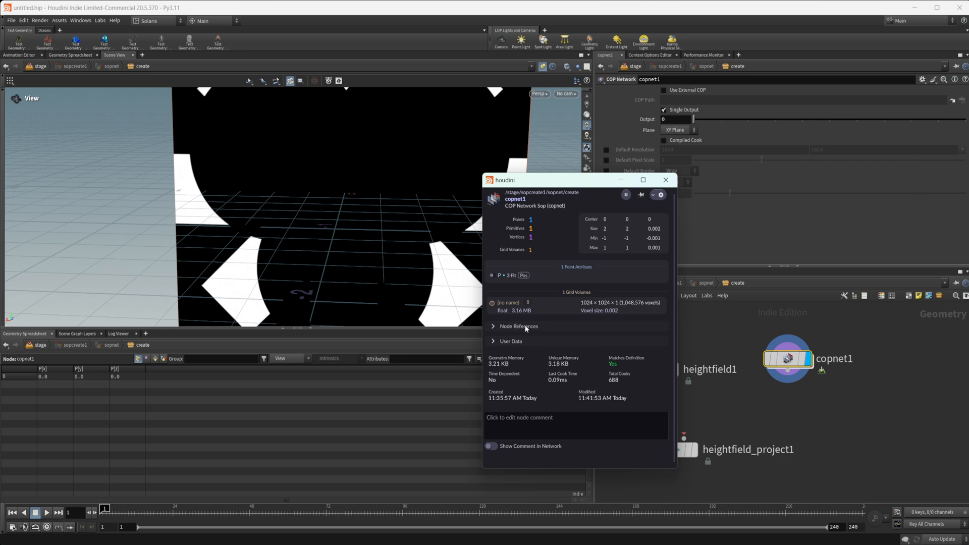
mouse_move(525, 299)
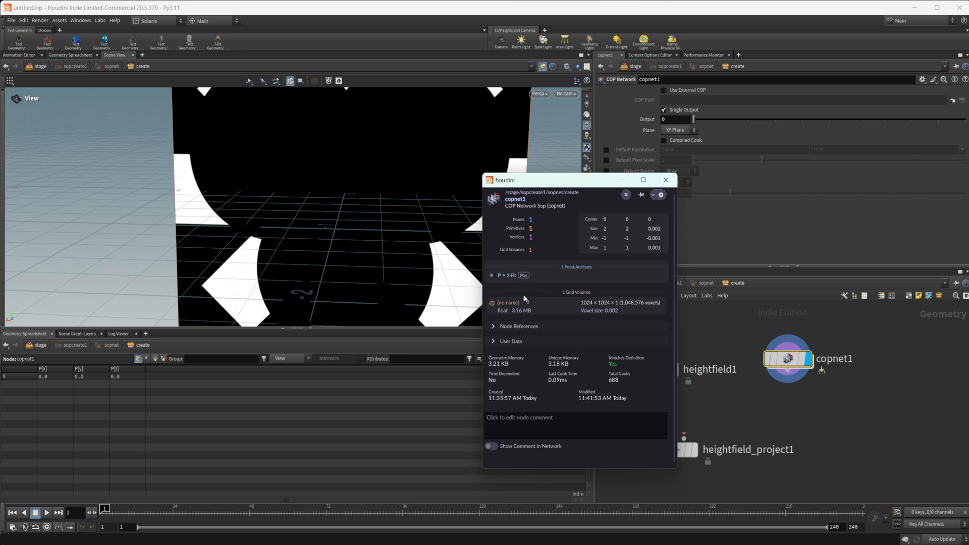
mouse_move(666, 180)
type("na")
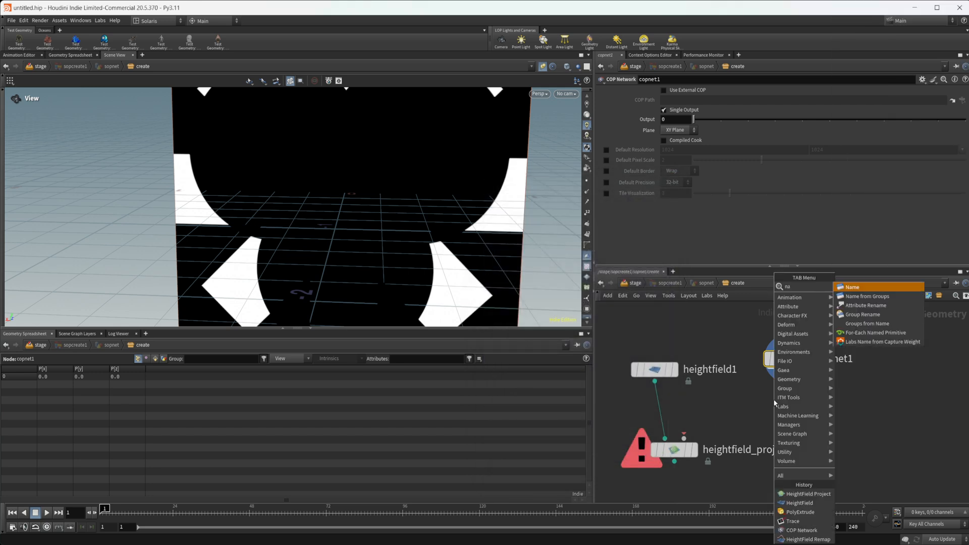
- Name the COP primitives 'height' and set copnet1's Plane to ZX Plane, framing the result
left_click(854, 287)
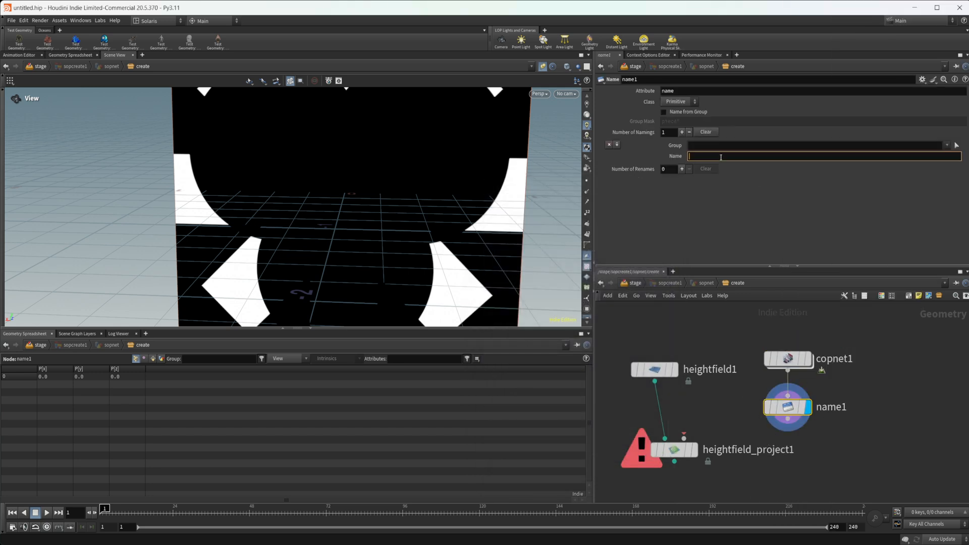
type("height")
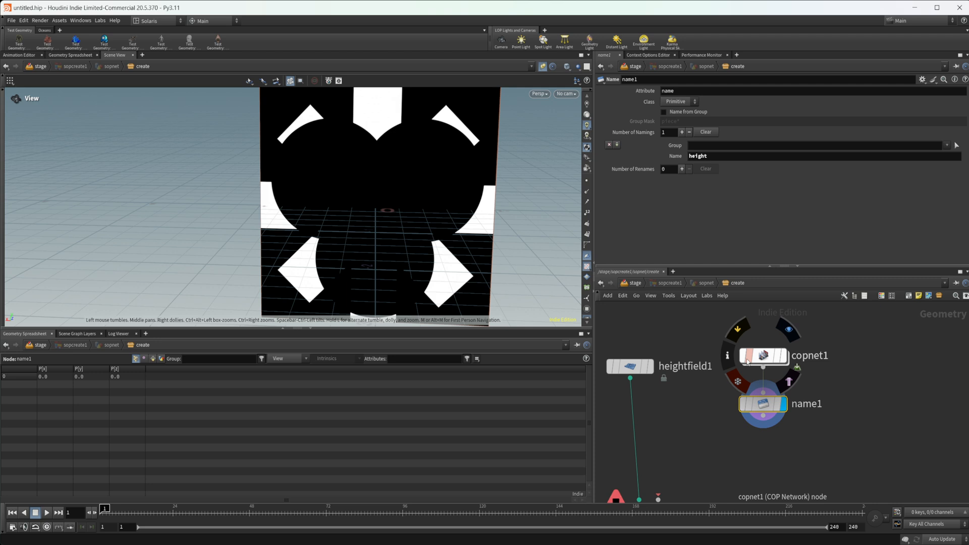
left_click(629, 366)
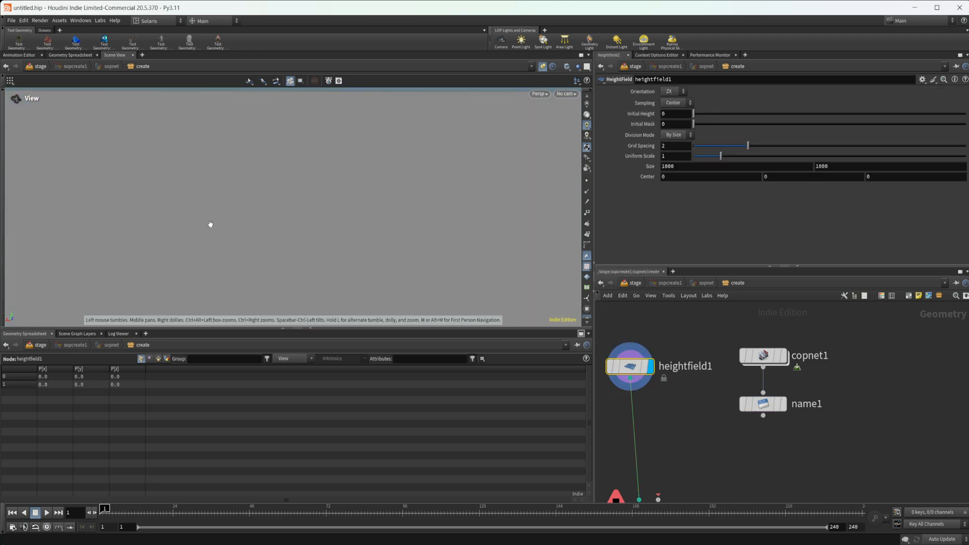
left_click(762, 355)
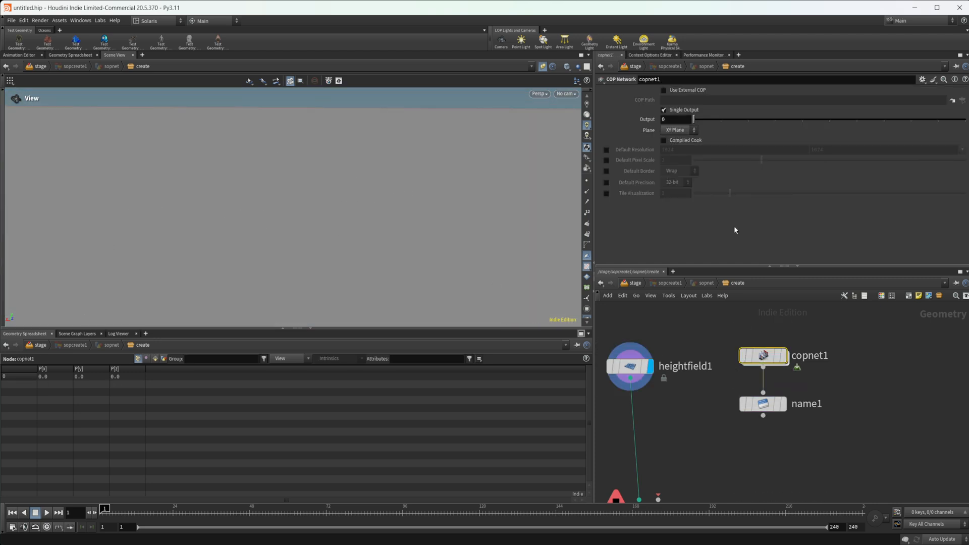
left_click(676, 130)
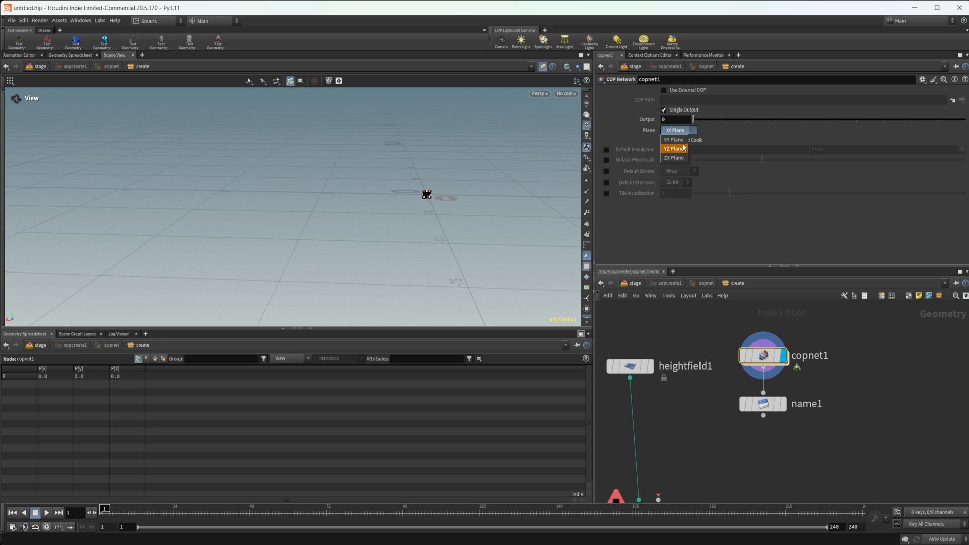
left_click(673, 157)
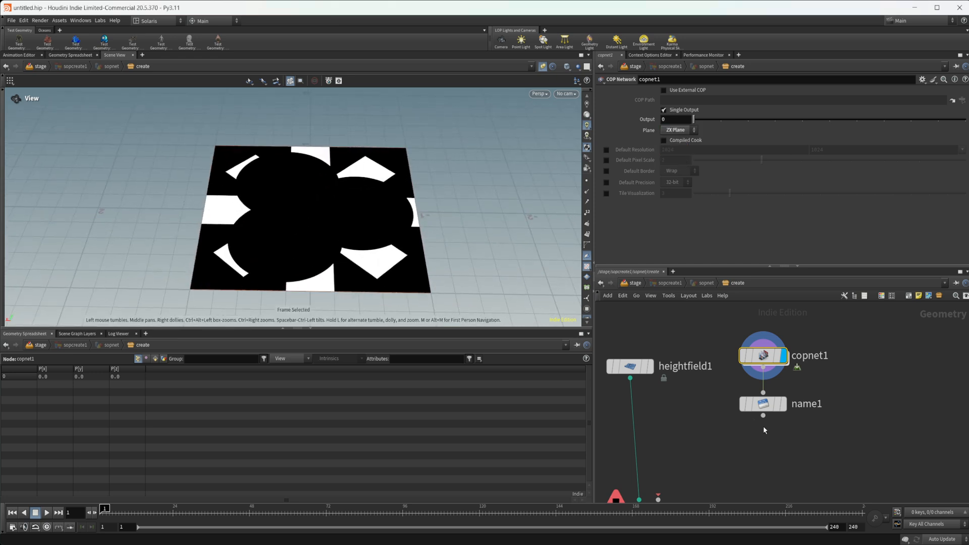
key("Tab")
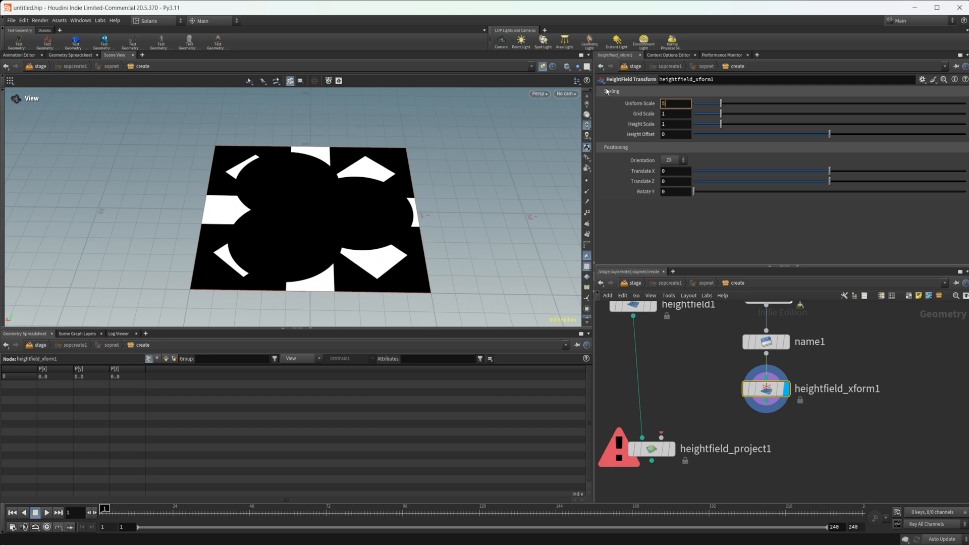
- Set the heightfield Uniform Scale to 500 and enable Adjust Visualization on the Volumes tab
type("500")
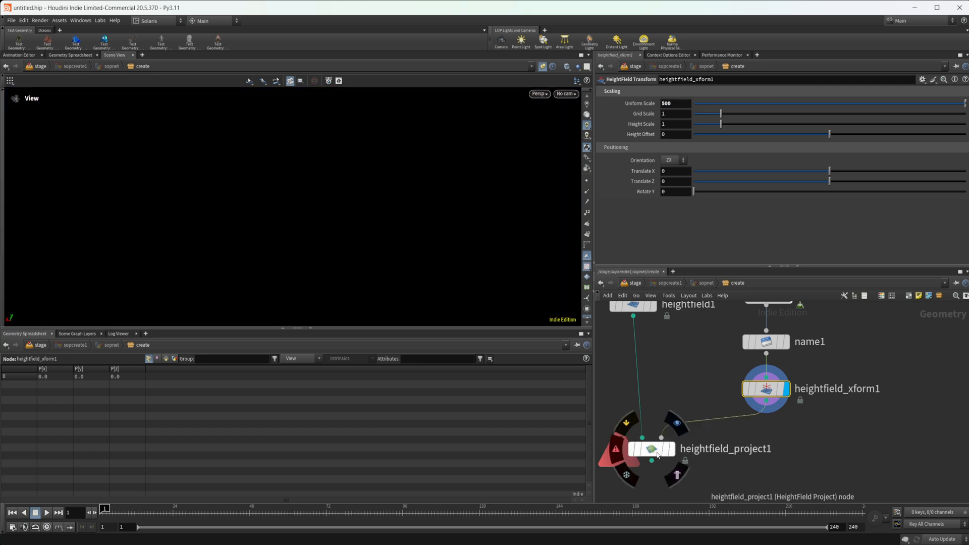
left_click(649, 448)
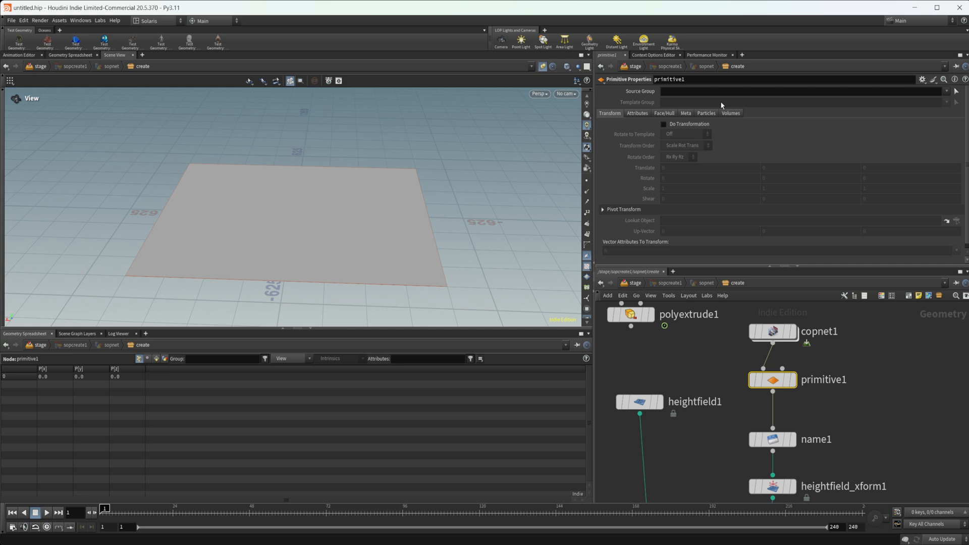
left_click(731, 114)
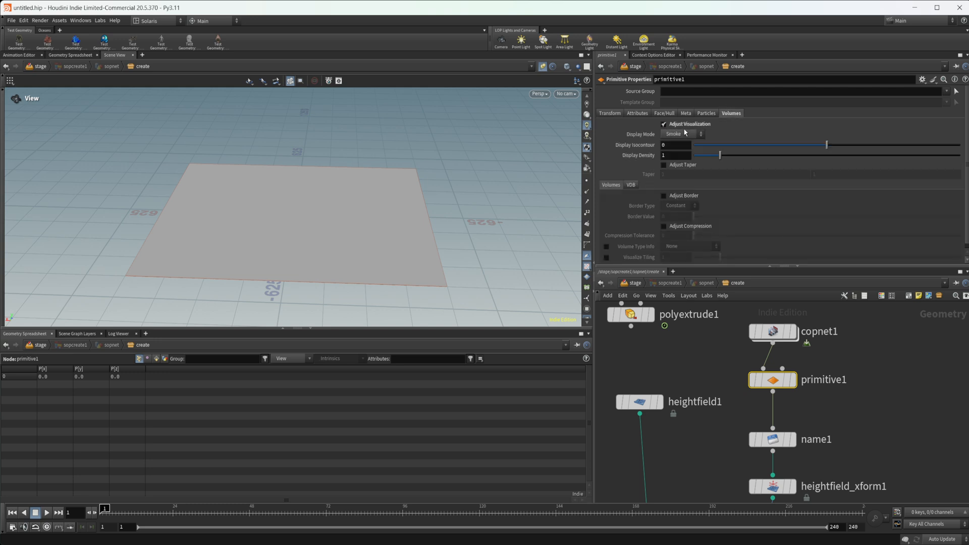
left_click(680, 134)
type("ram")
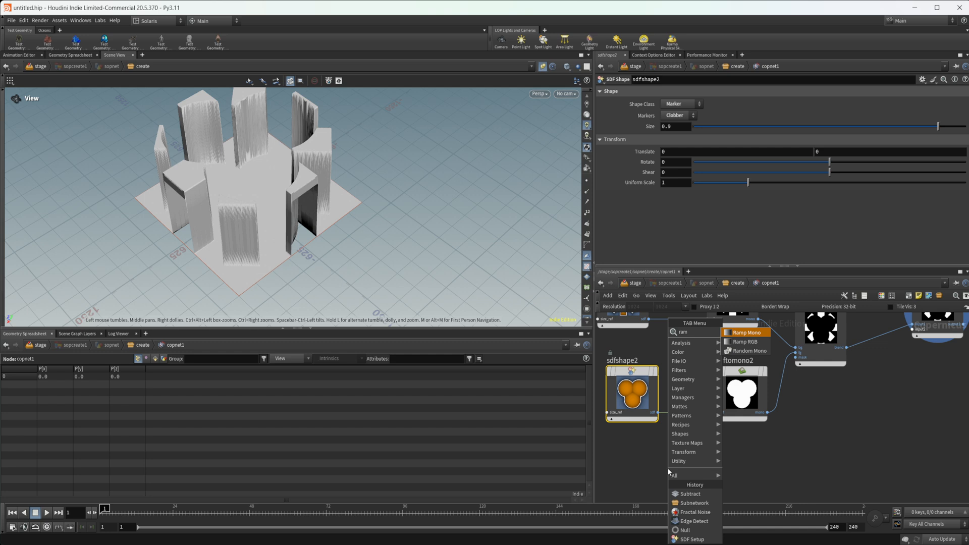
- Add a Ramp Mono, pull the middle key to 0 and set Interpolation to Constant
left_click(746, 332)
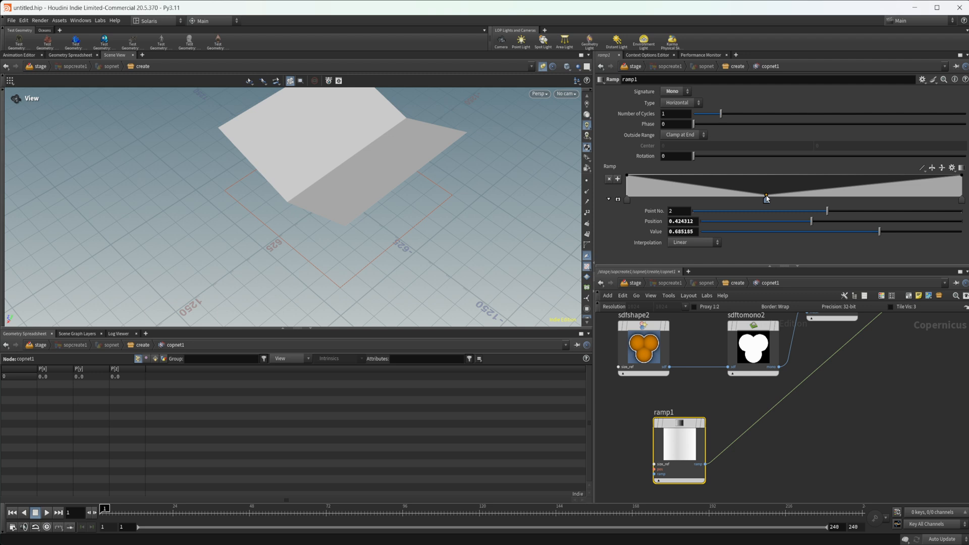
left_click_drag(766, 198, 800, 198)
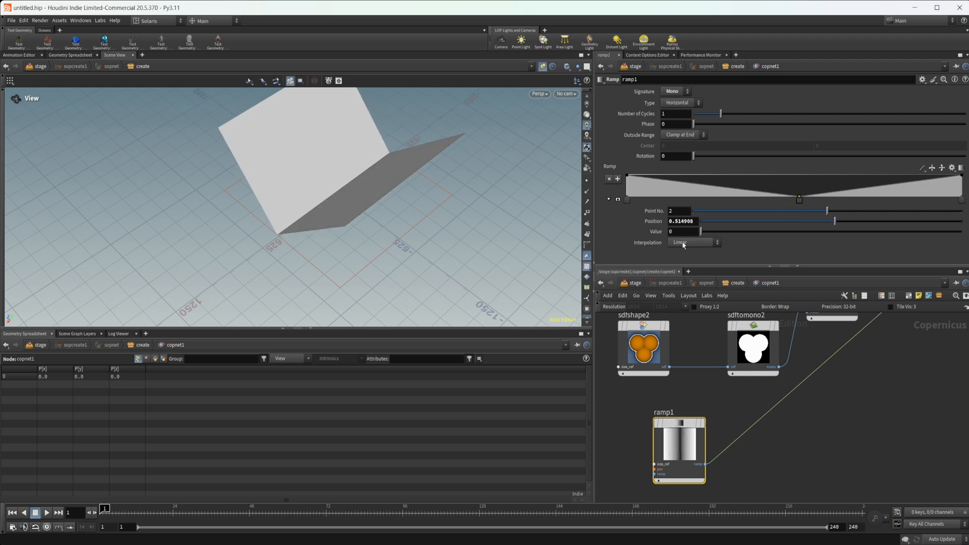
left_click(626, 183)
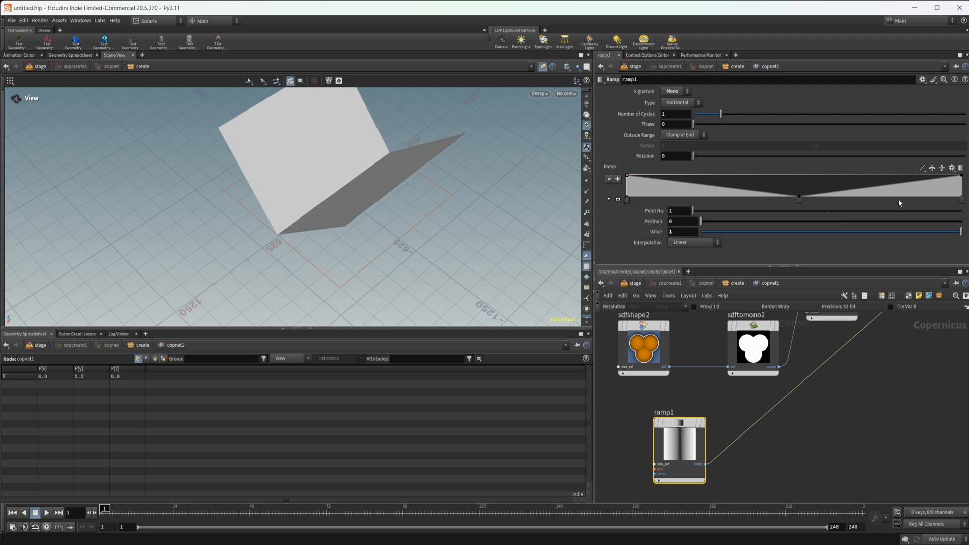
left_click(696, 241)
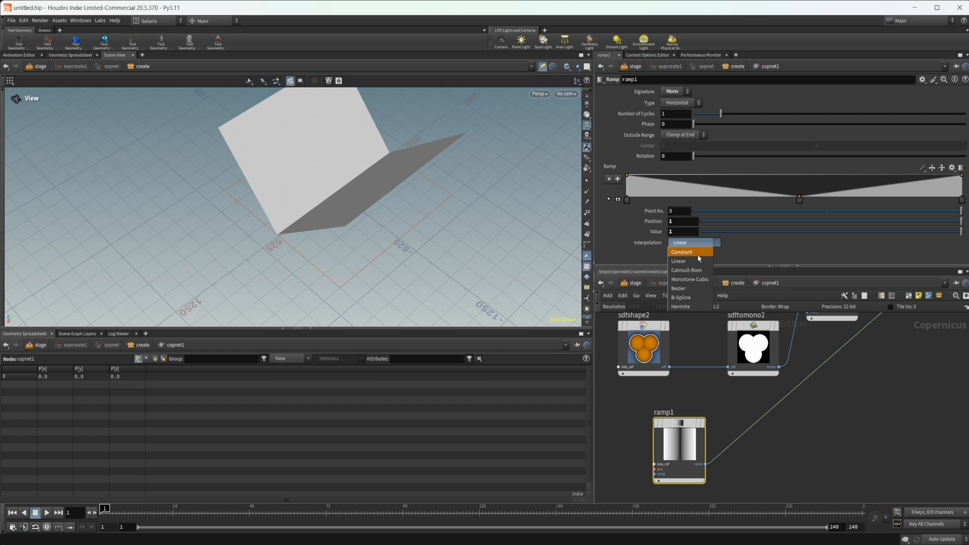
left_click(682, 251)
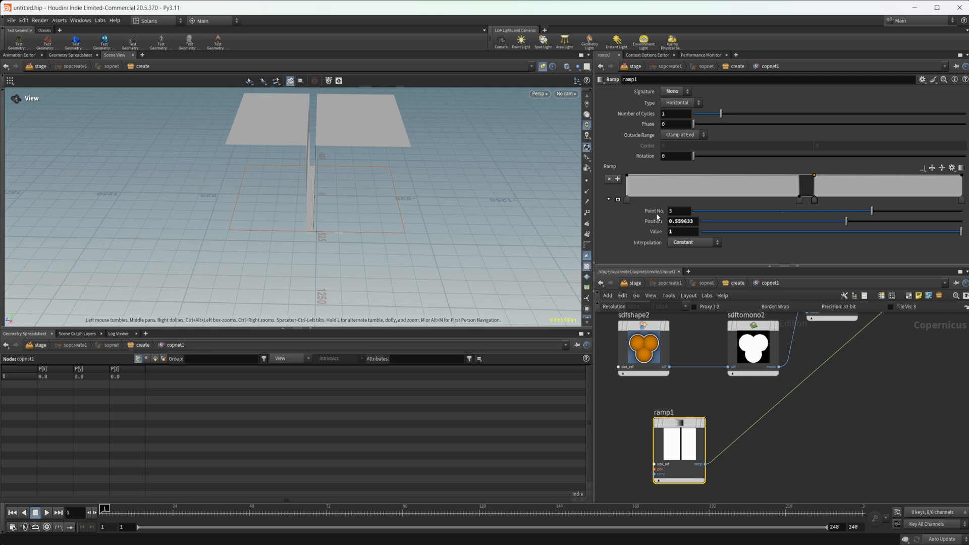
mouse_move(626, 208)
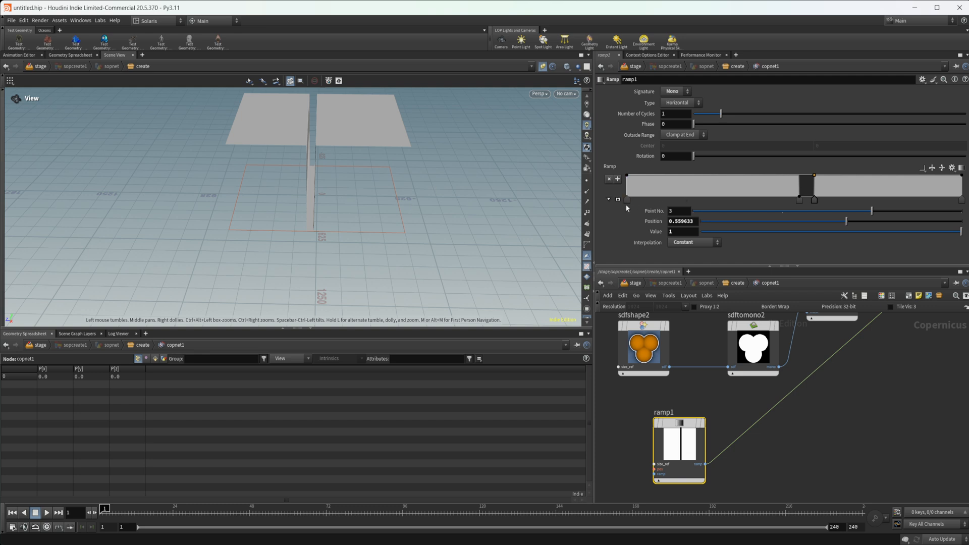
- Adjust the remaining ramp key positions to carve a narrow trench between two plateaus
left_click(626, 185)
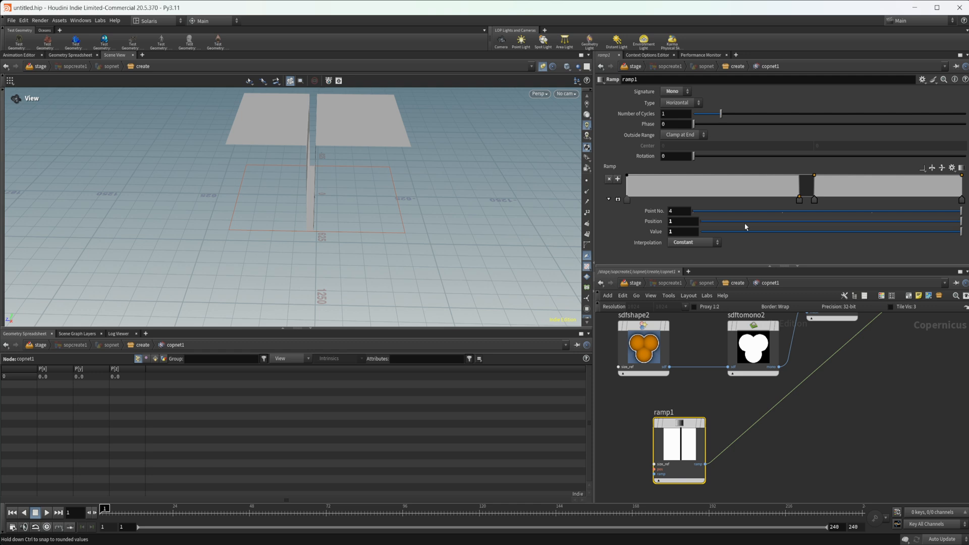
mouse_move(929, 235)
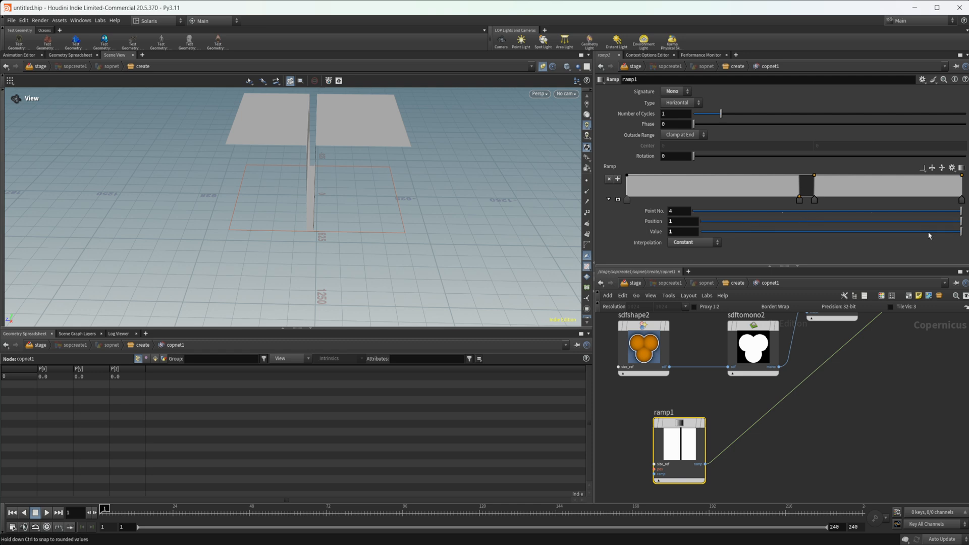
left_click(626, 200)
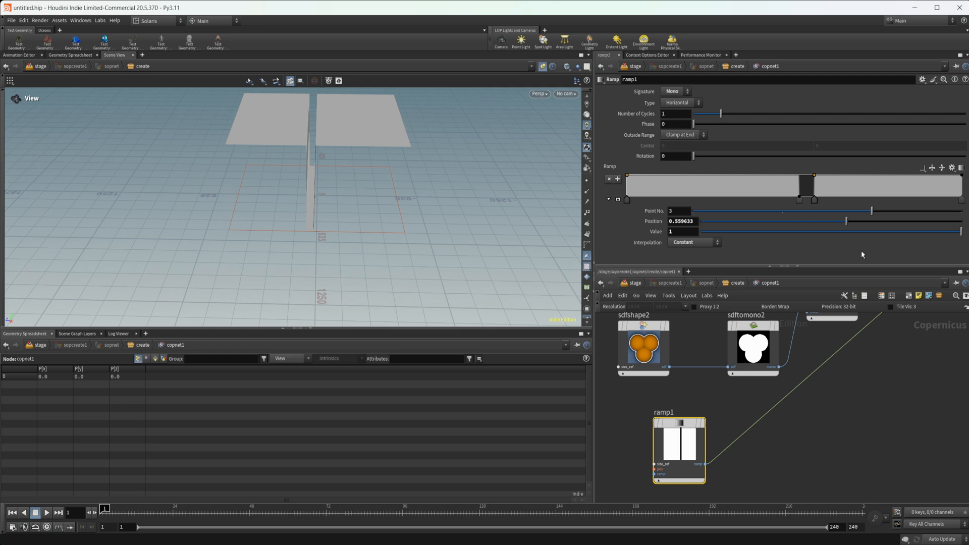
left_click_drag(872, 231, 795, 231)
type("hf co")
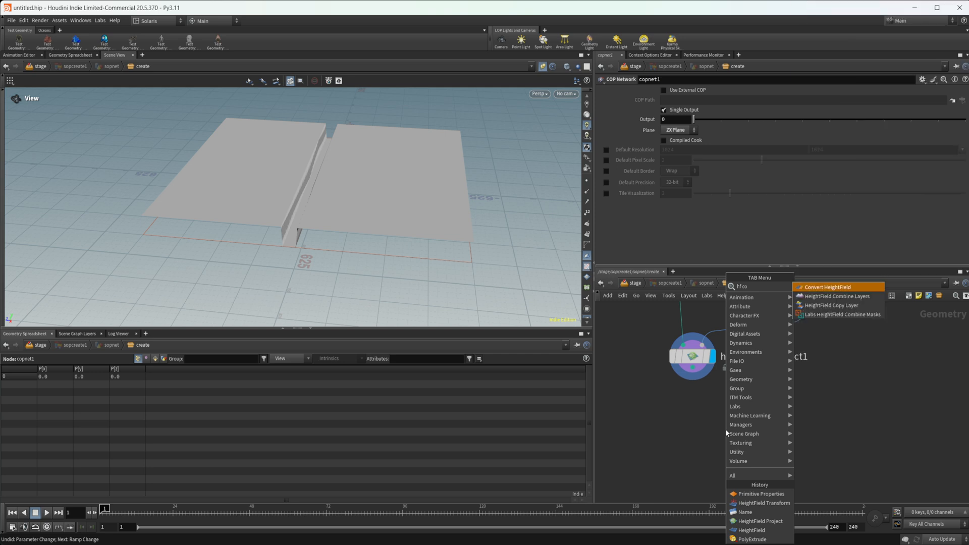
- Add a Convert HeightField set to Polygon and inspect the resulting slab terrain
left_click(828, 287)
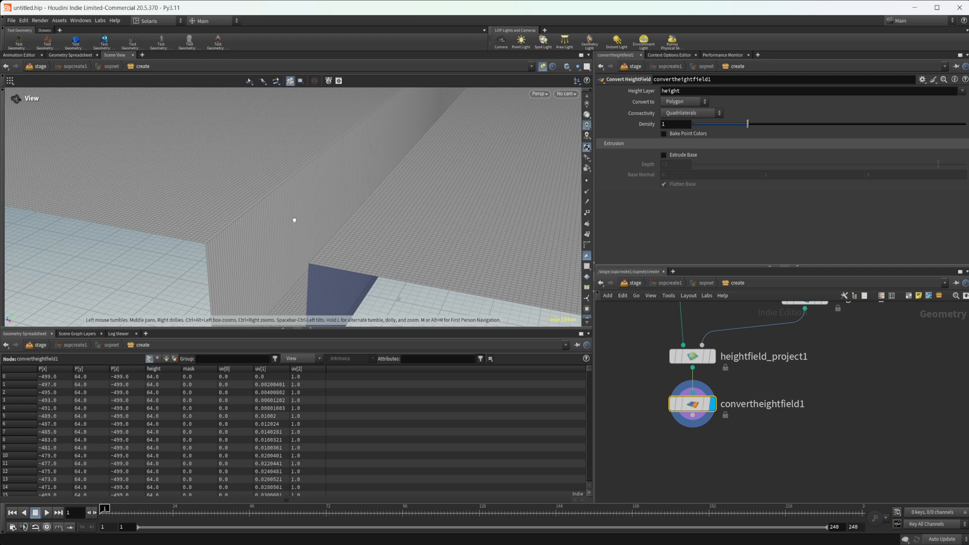
left_click_drag(293, 220, 425, 234)
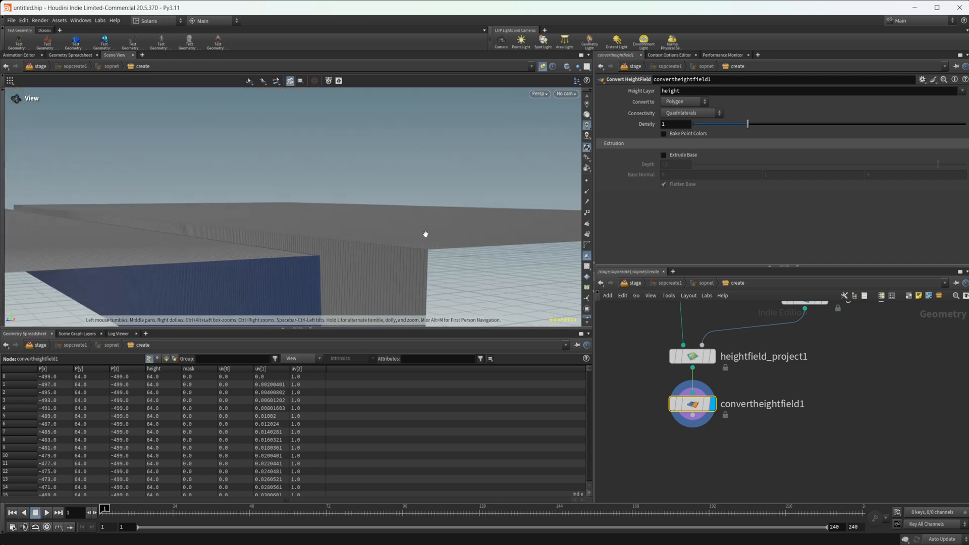
left_click_drag(425, 233, 206, 254)
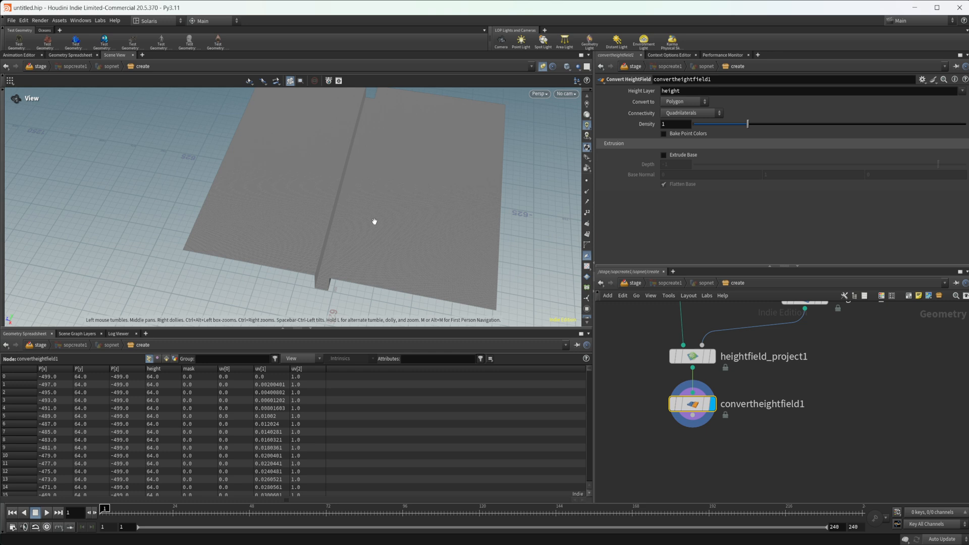
left_click_drag(373, 221, 329, 277)
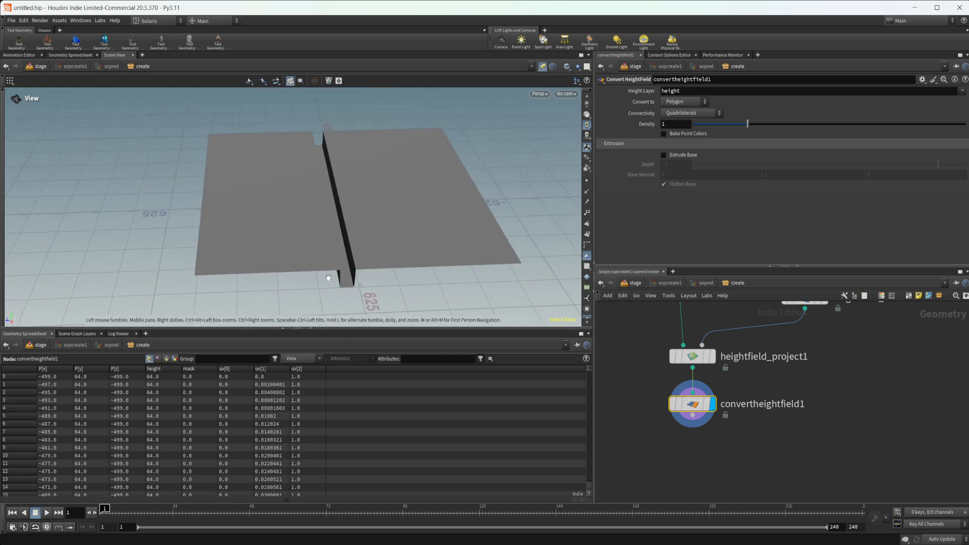
mouse_move(373, 232)
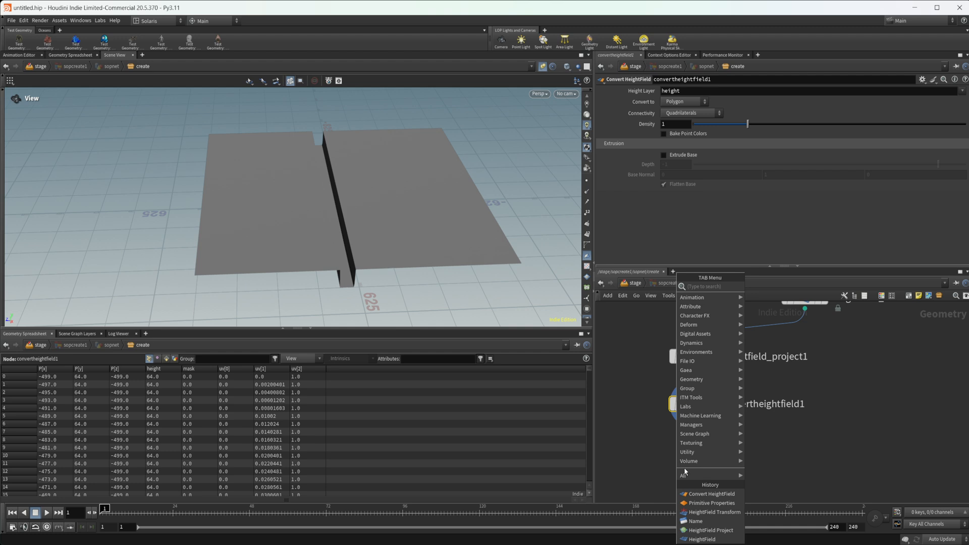
- Add a Transform SOP after convertheightfield1 with Uniform Scale 0.01
type("tran")
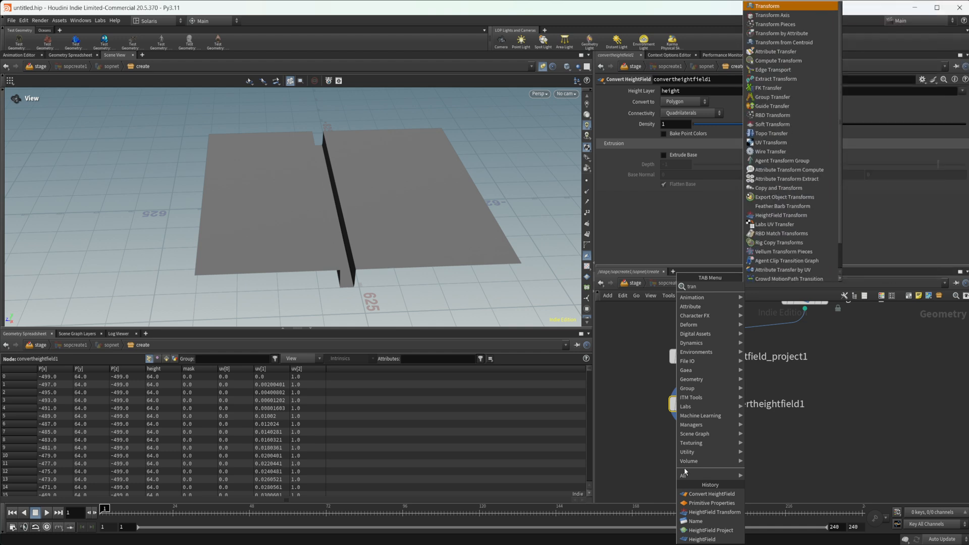
left_click(767, 6)
type(".01")
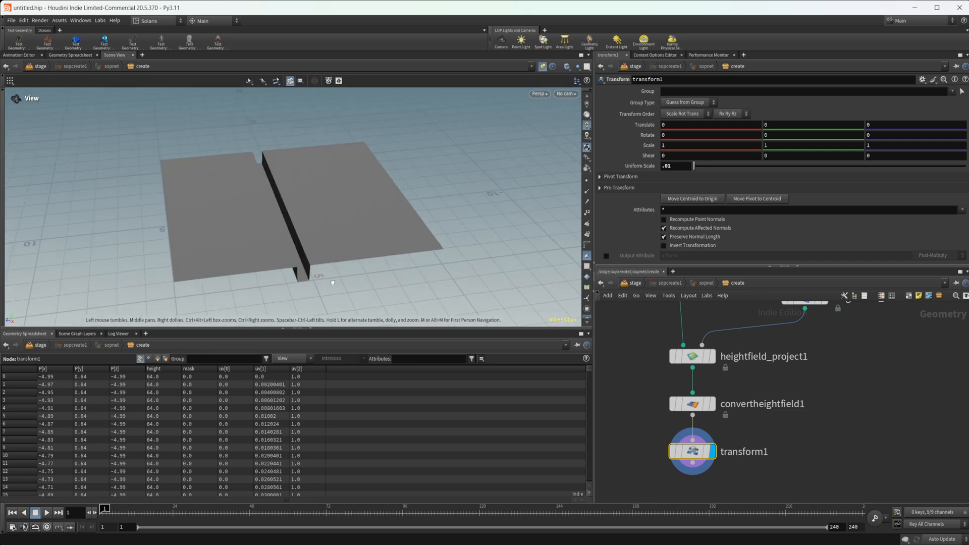
mouse_move(335, 241)
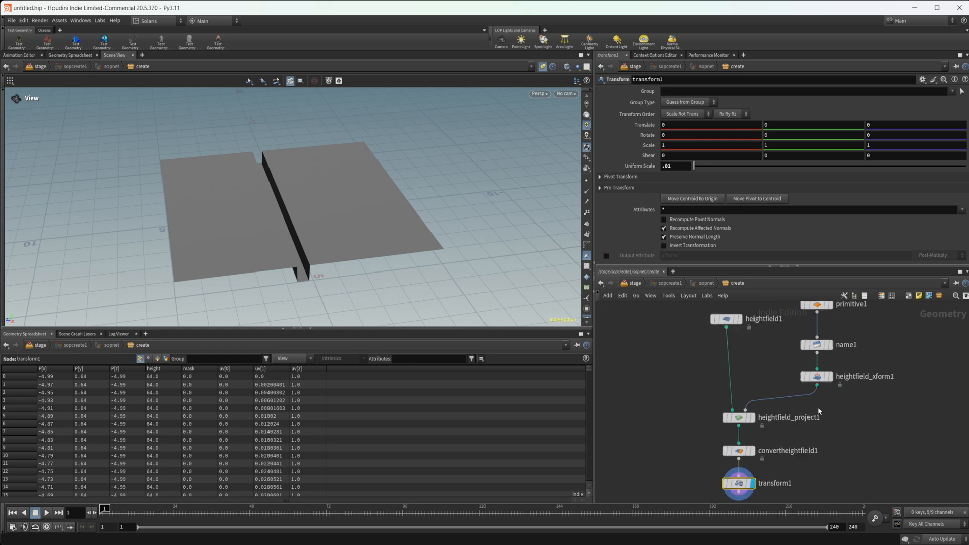
mouse_move(561, 347)
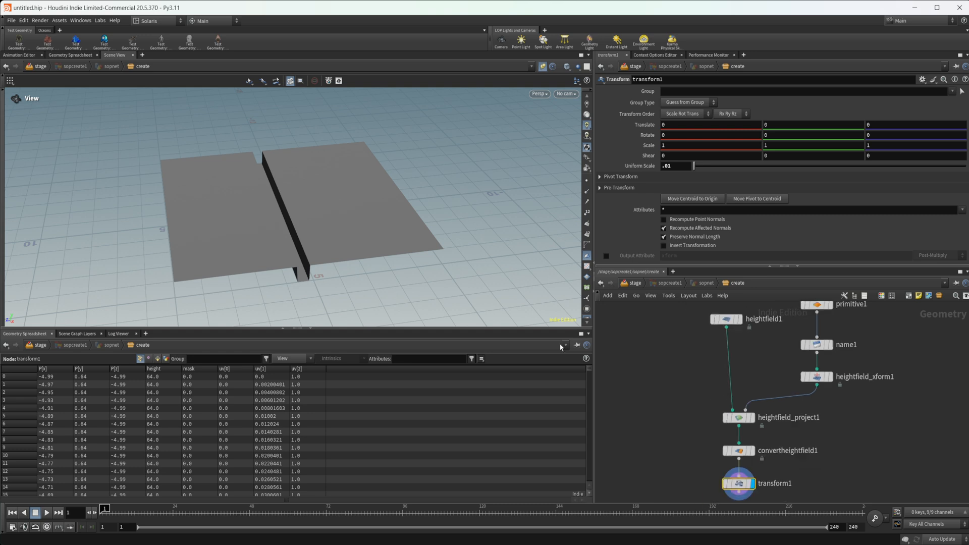